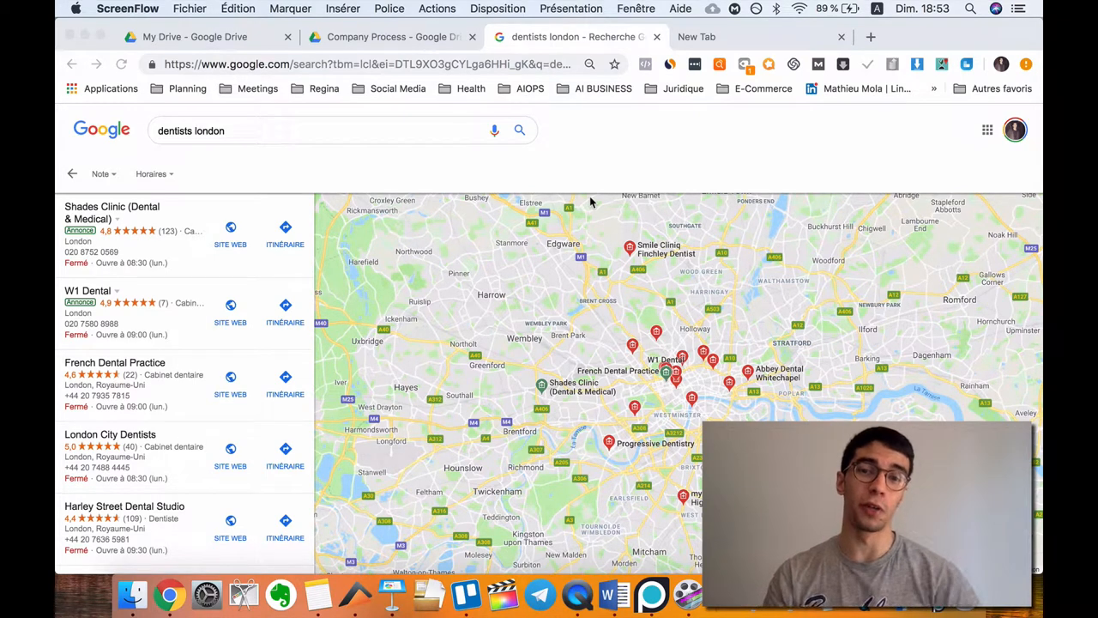
{"action": "mouse_move", "coordinate": [150, 276]}
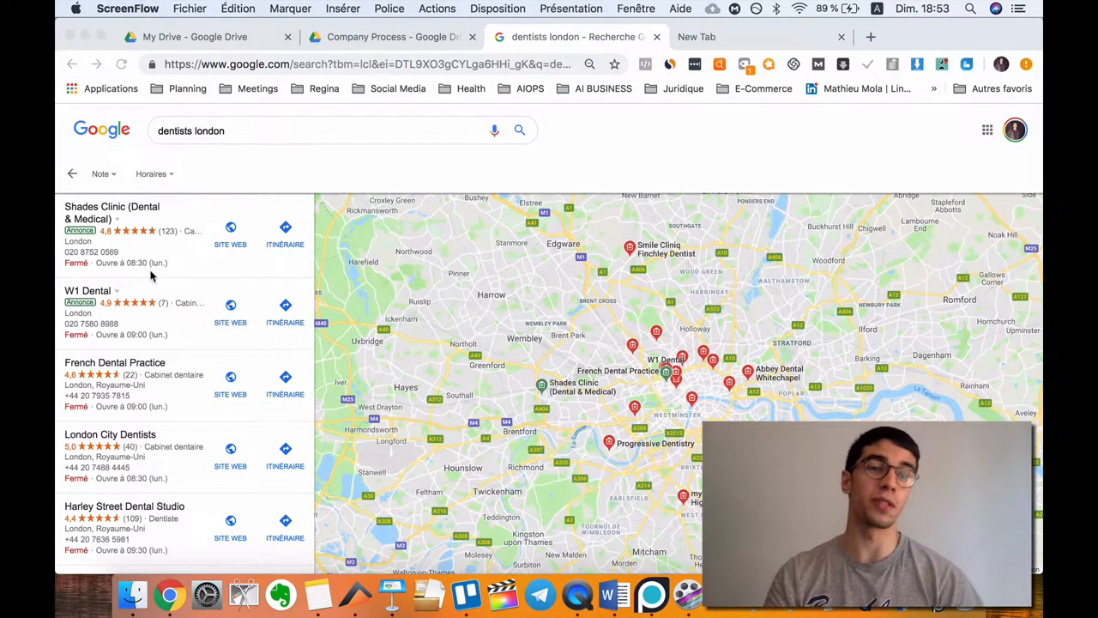
- Scroll down through the London dentist results in Google Maps
{"action": "scroll", "scroll_direction": "down", "scroll_amount": 3}
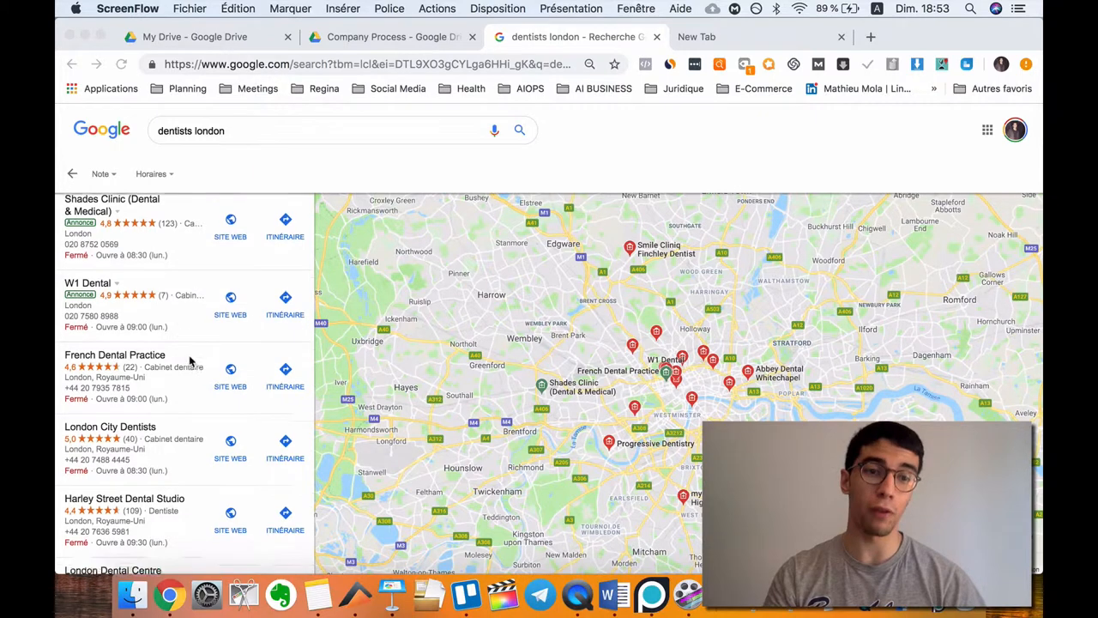
{"action": "scroll", "scroll_direction": "down", "scroll_amount": 3}
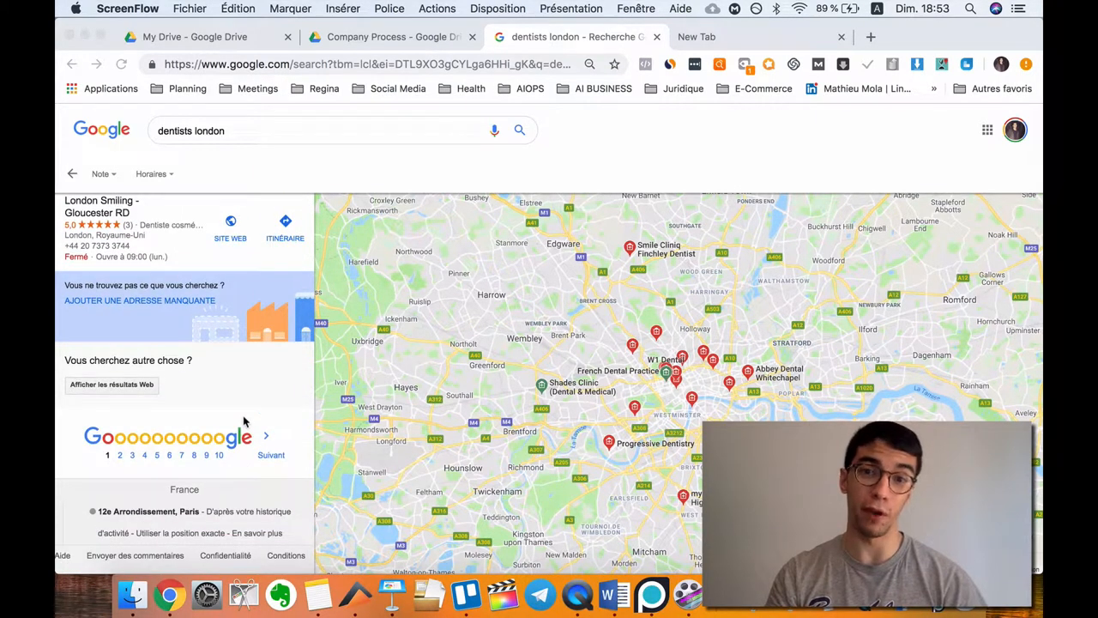
{"action": "scroll", "scroll_direction": "down", "scroll_amount": 3}
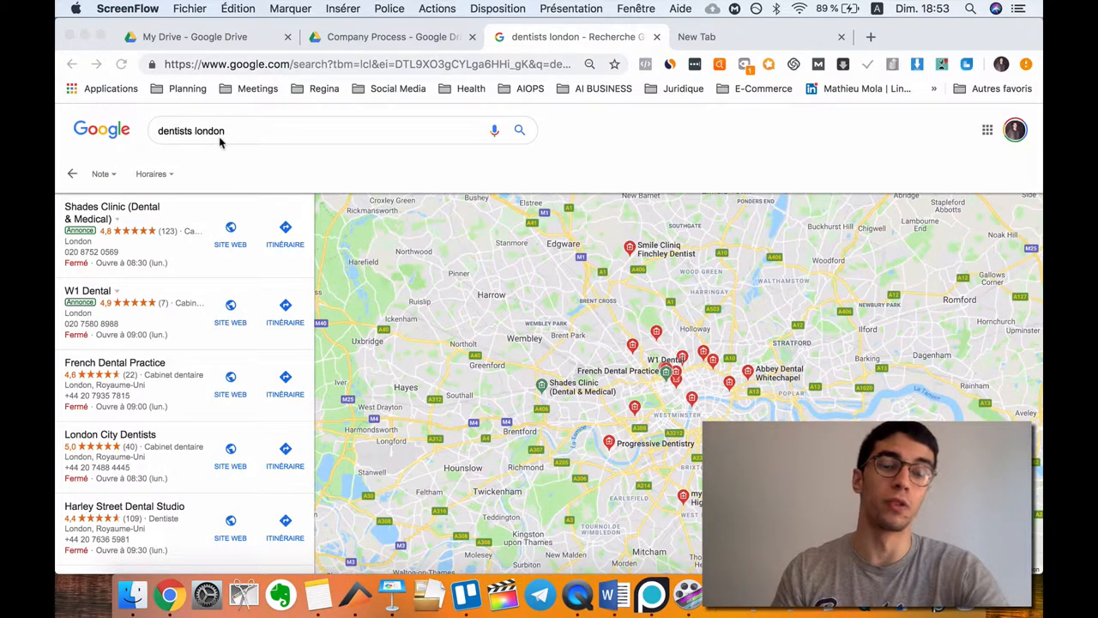
{"action": "mouse_move", "coordinate": [182, 139]}
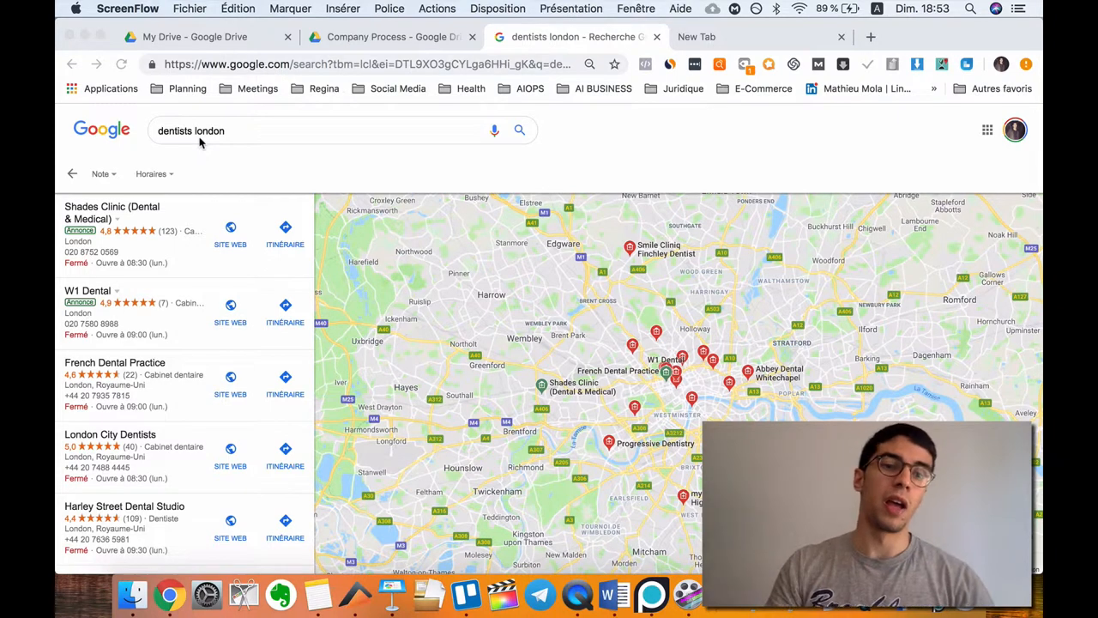
{"action": "mouse_move", "coordinate": [403, 72]}
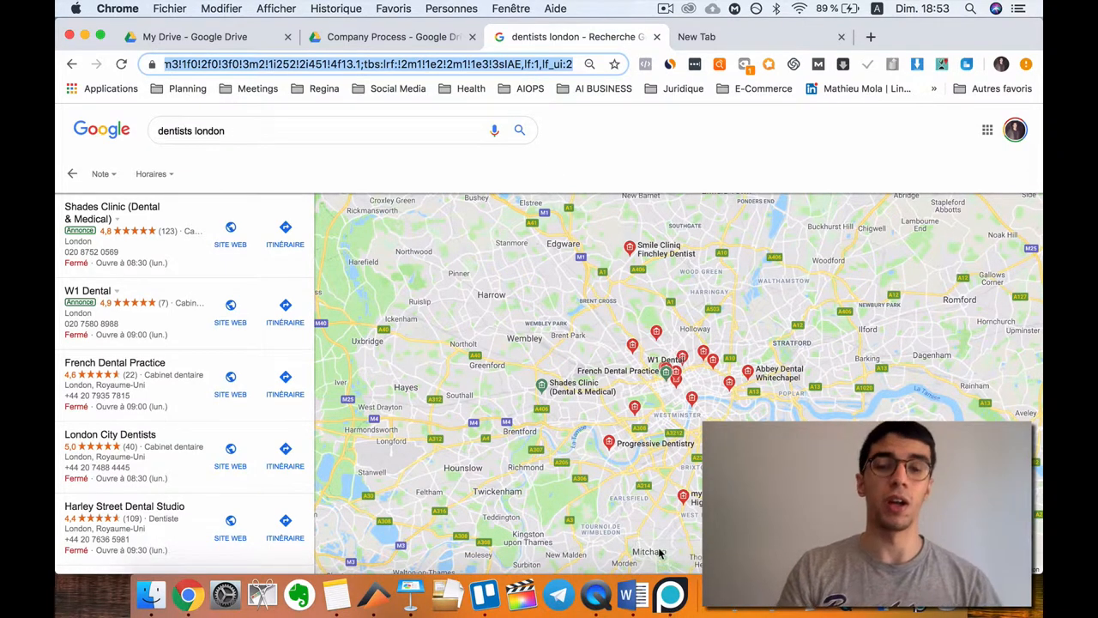
{"action": "mouse_move", "coordinate": [639, 219]}
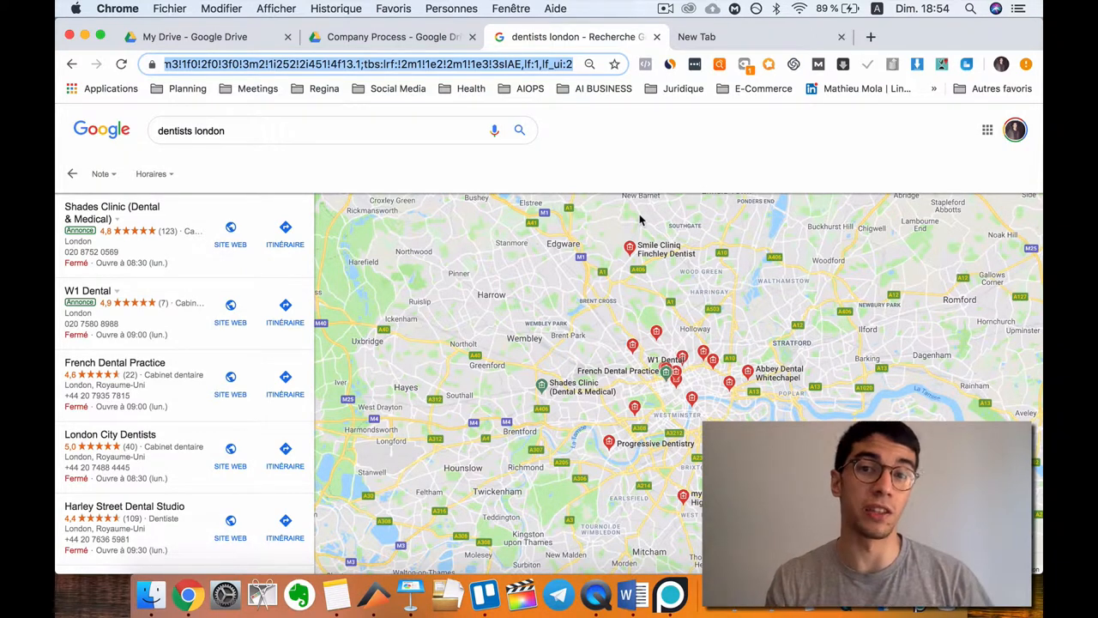
{"action": "mouse_move", "coordinate": [813, 116]}
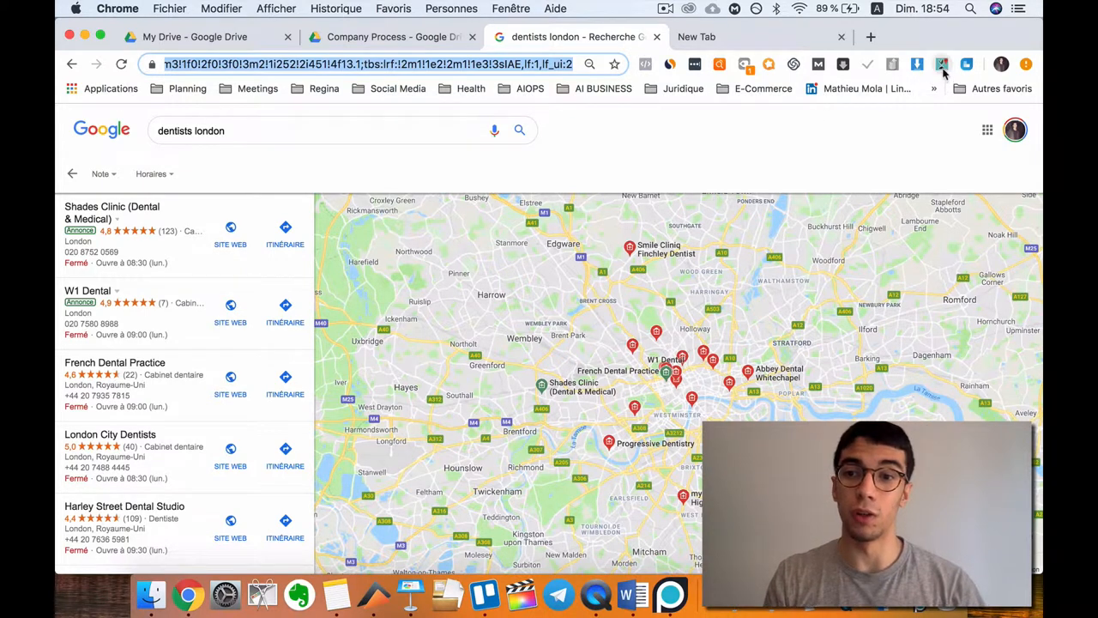
{"action": "mouse_move", "coordinate": [942, 65]}
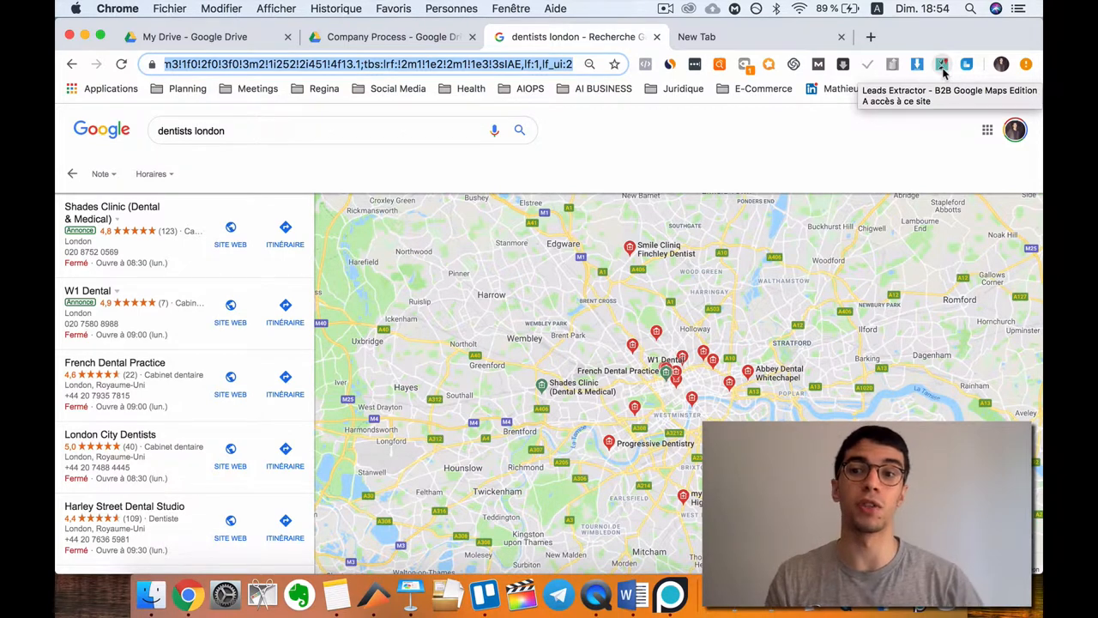
{"action": "mouse_move", "coordinate": [401, 141]}
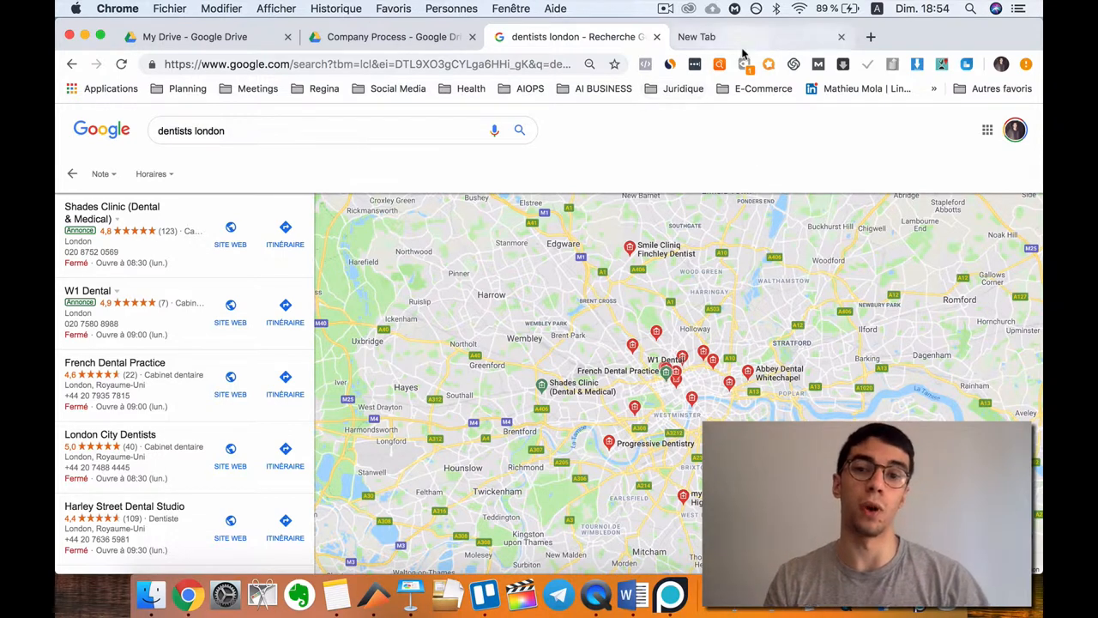
{"action": "mouse_move", "coordinate": [742, 51]}
{"action": "type", "text": "lead carrot d7 lead finder"}
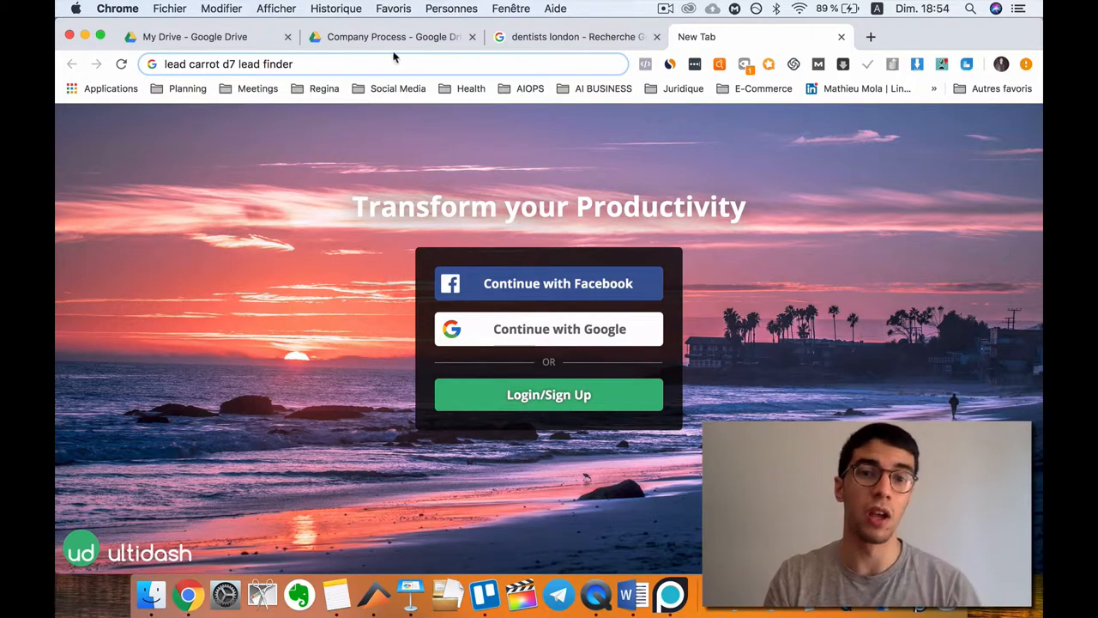
- Copy the London dentists search page URL from Chrome and bring up ParseHub
{"action": "left_click", "coordinate": [571, 36]}
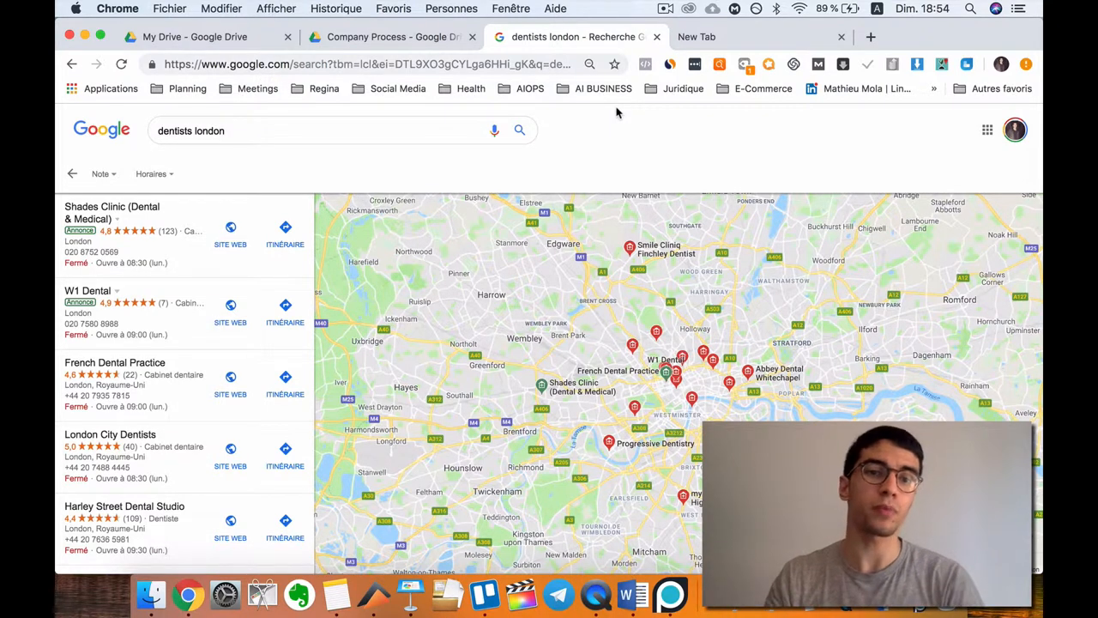
{"action": "left_click", "coordinate": [369, 64]}
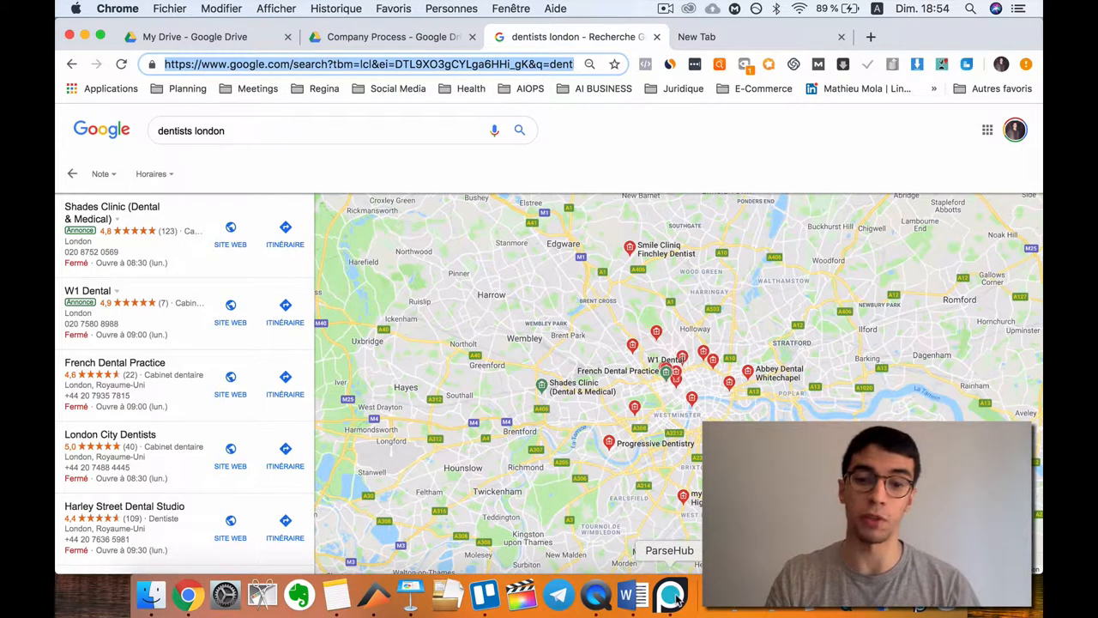
{"action": "left_click", "coordinate": [671, 594]}
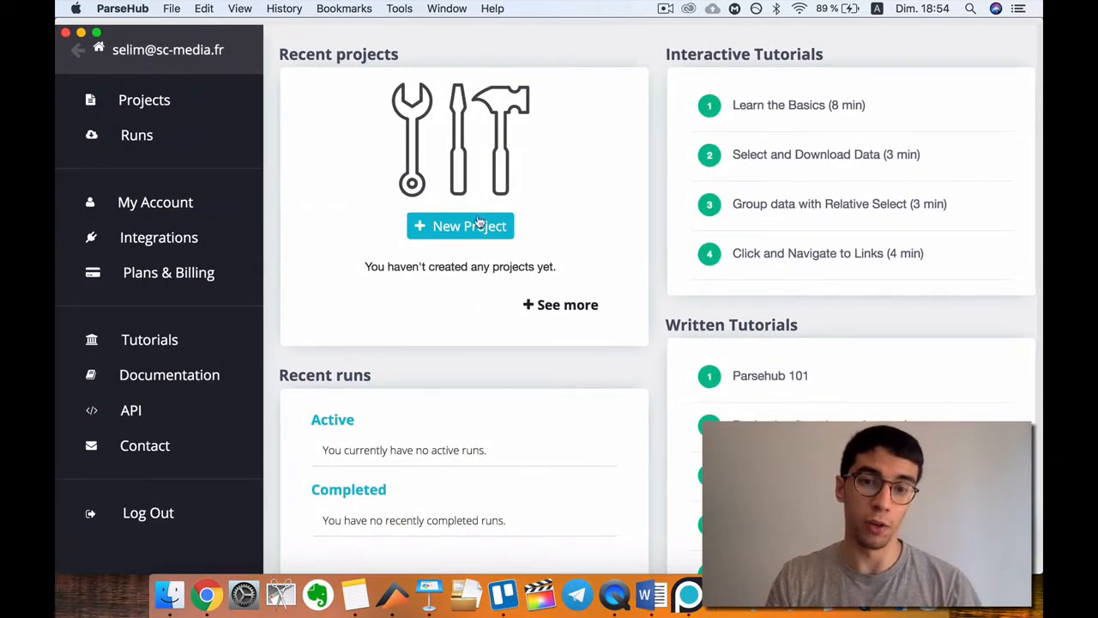
- Create a new ParseHub project on the copied London dentists results URL
{"action": "left_click", "coordinate": [459, 225]}
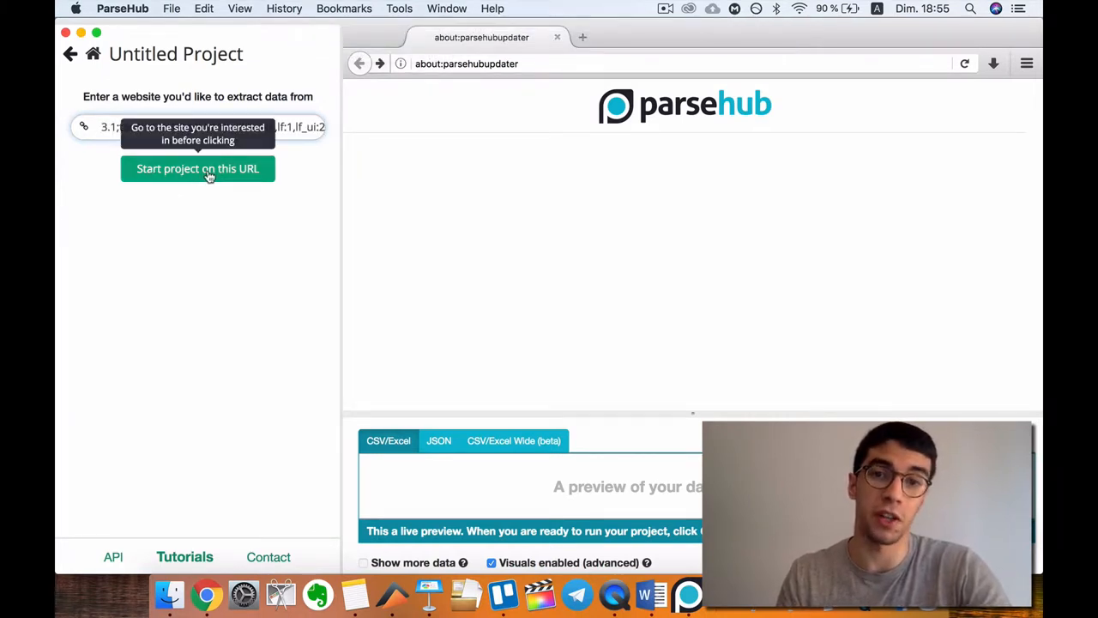
{"action": "left_click", "coordinate": [197, 169]}
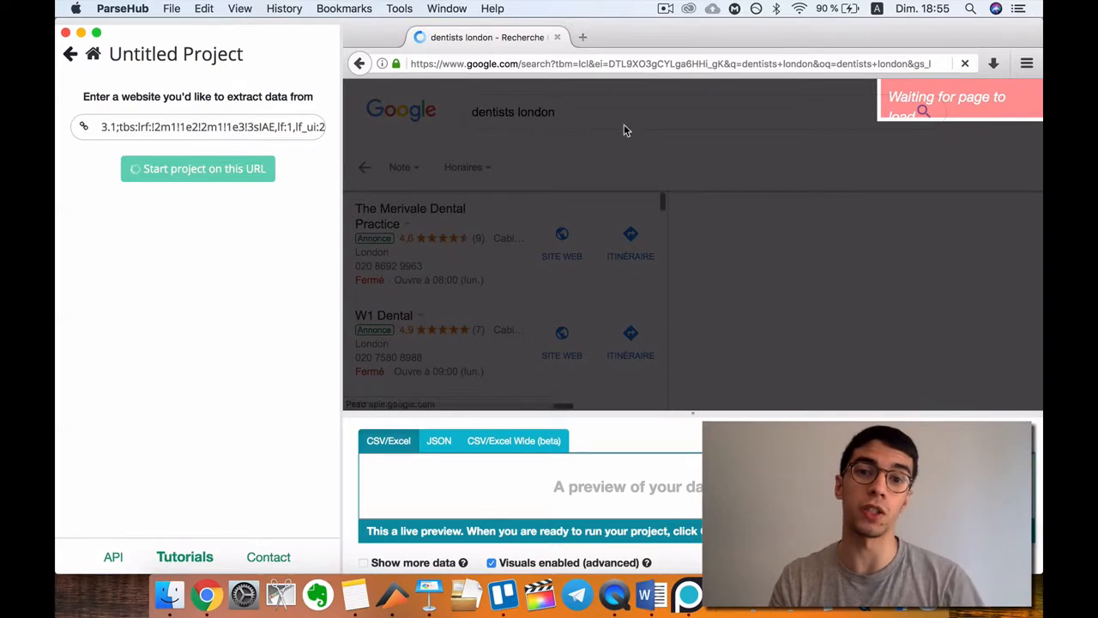
- Once the results page loads, select the French Dental Practice listing name
{"action": "left_click", "coordinate": [197, 168]}
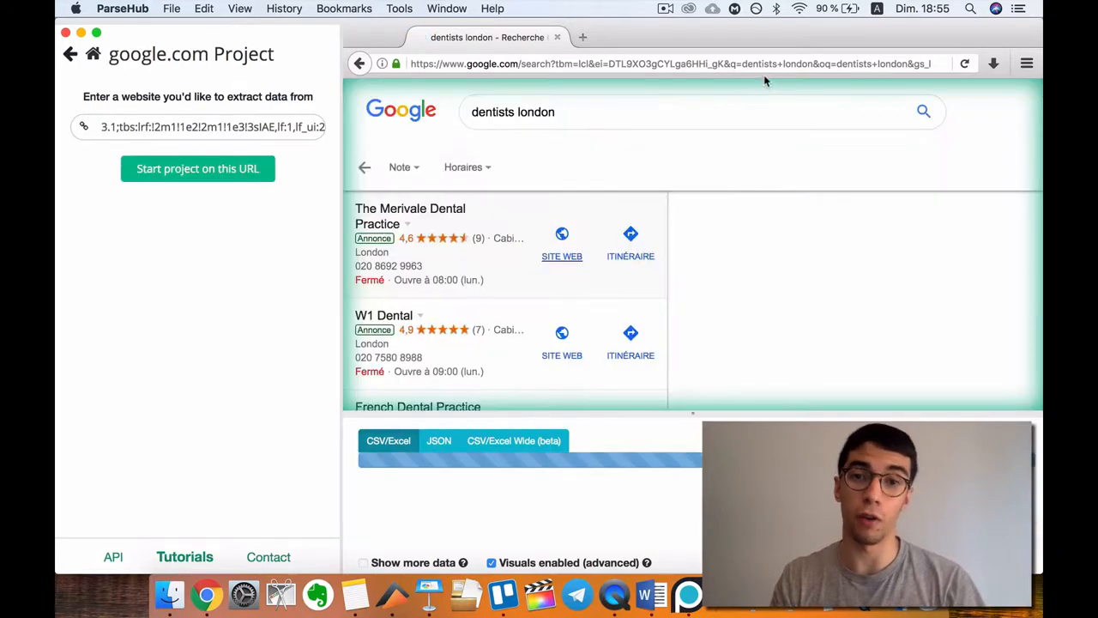
{"action": "left_click", "coordinate": [197, 168]}
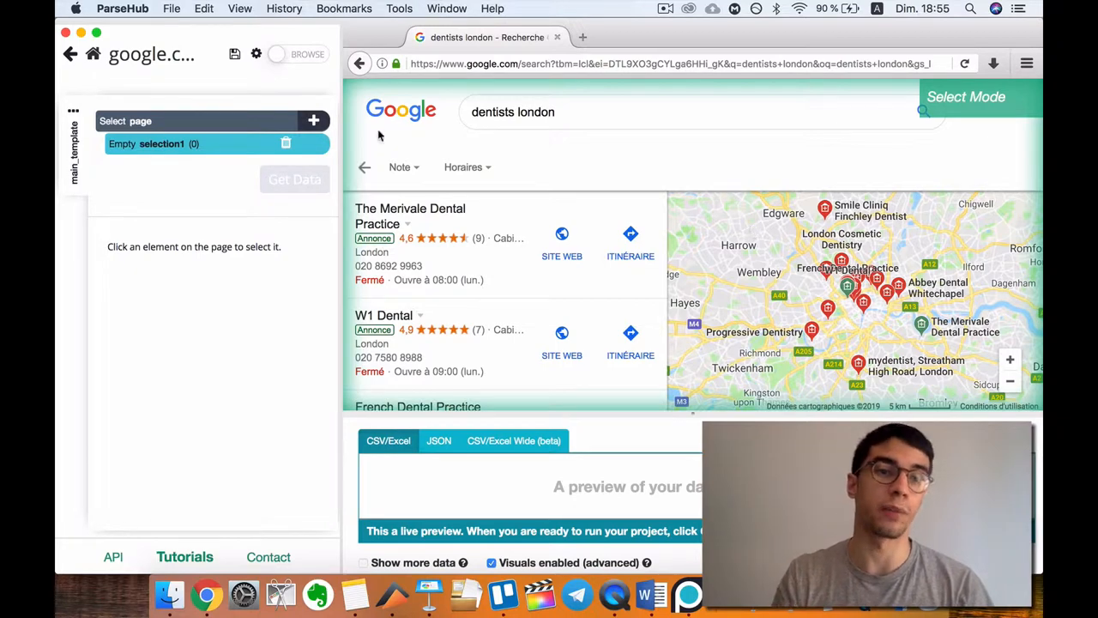
{"action": "mouse_move", "coordinate": [444, 381]}
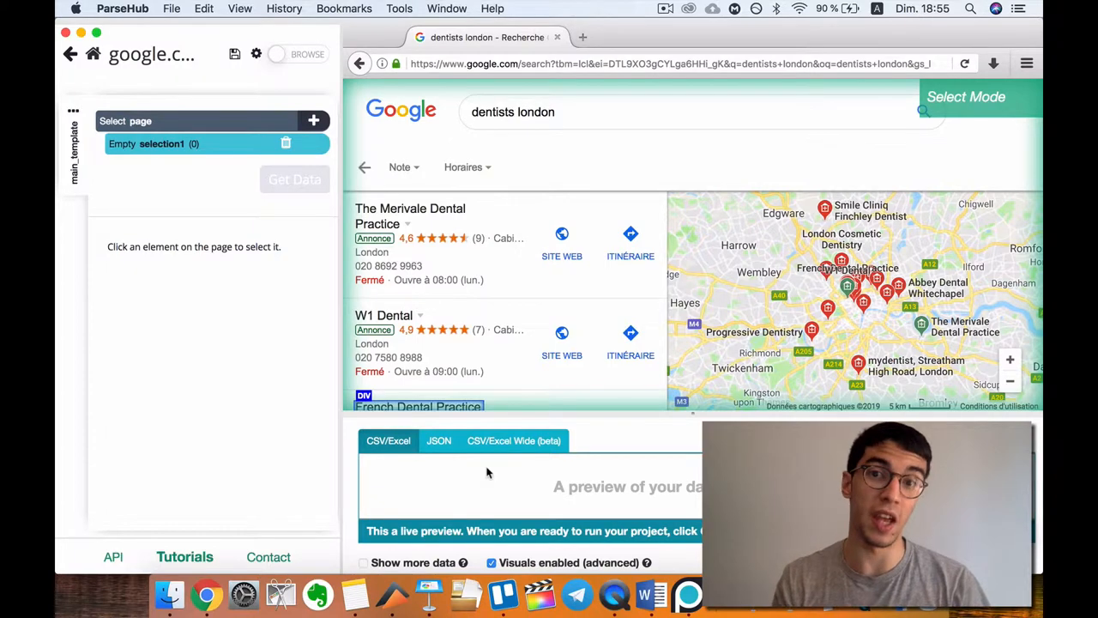
{"action": "scroll", "scroll_direction": "down", "scroll_amount": 3}
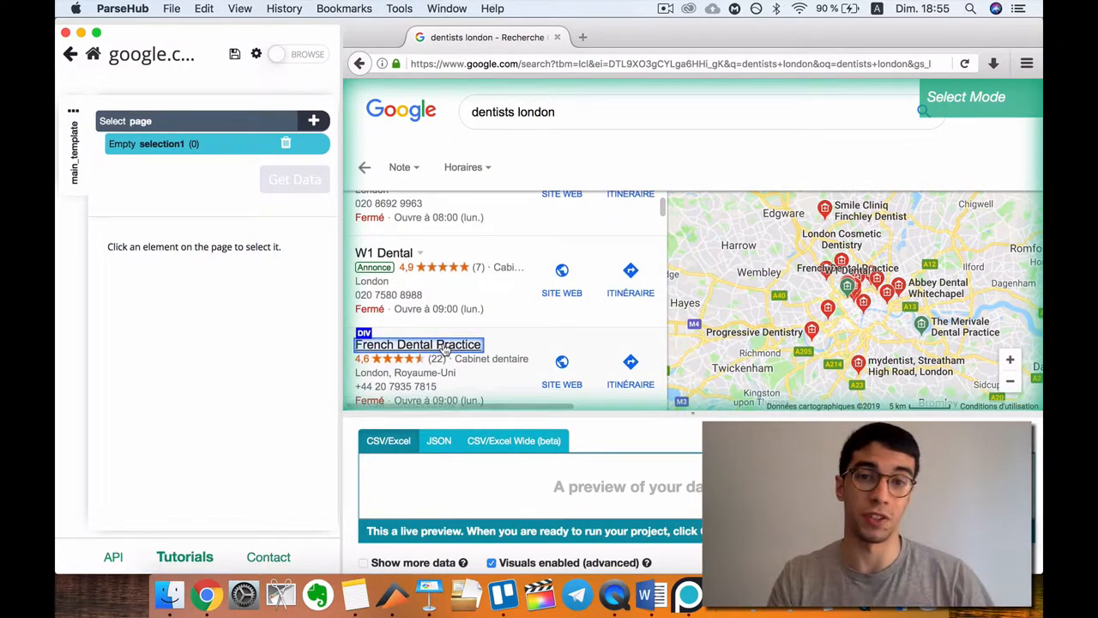
{"action": "left_click", "coordinate": [418, 344]}
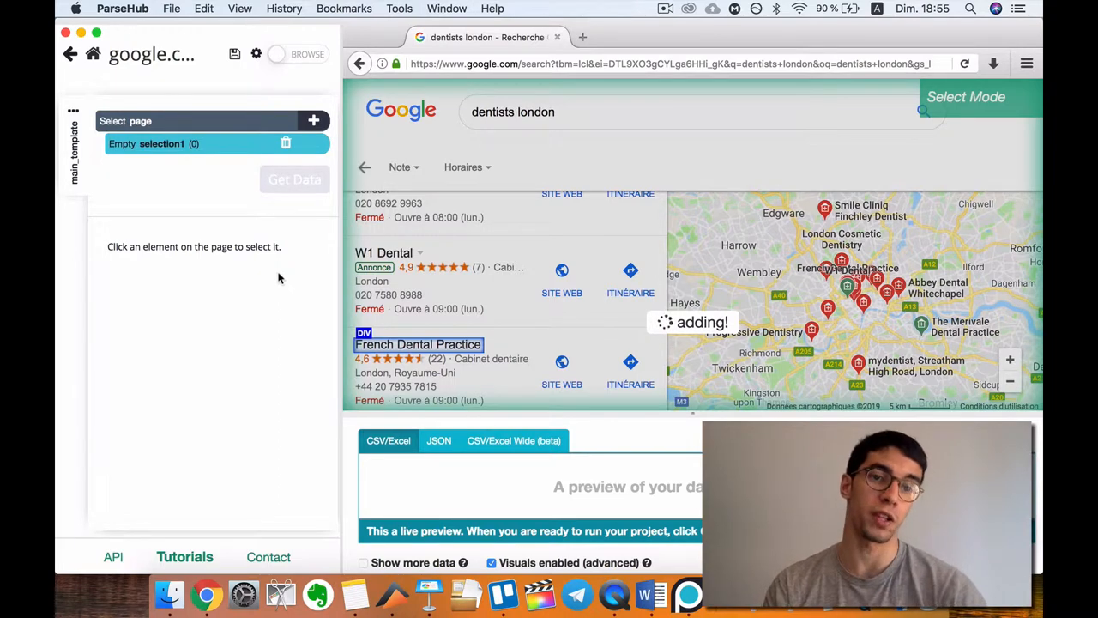
- Extend the selection to all 22 dentist names via W1 Dental and rename it Listing_name
{"action": "left_click", "coordinate": [417, 344]}
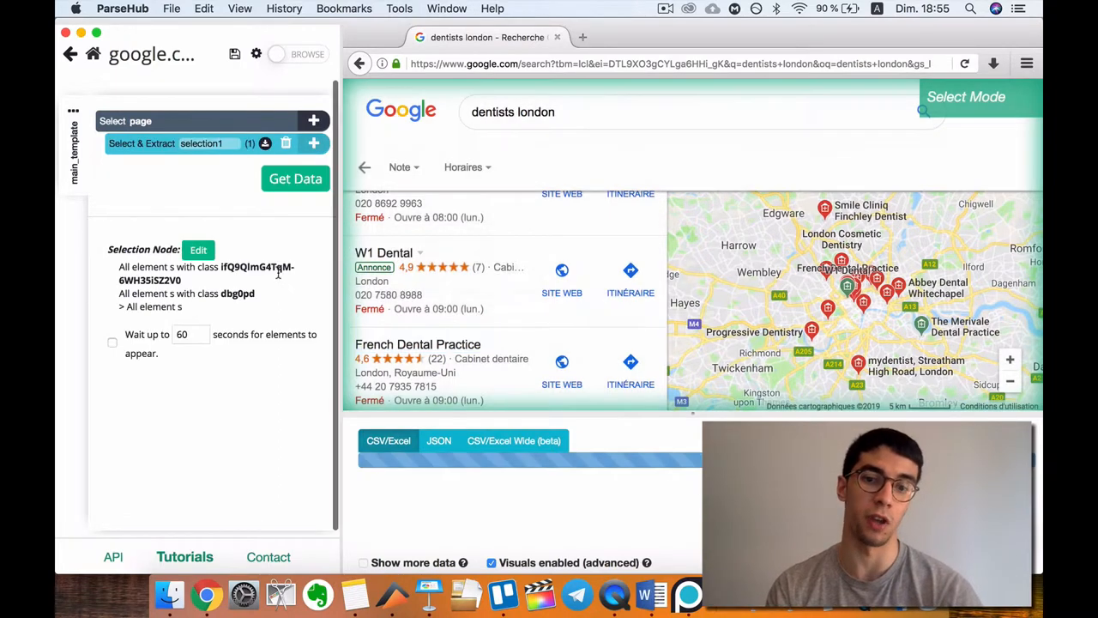
{"action": "left_click", "coordinate": [417, 344]}
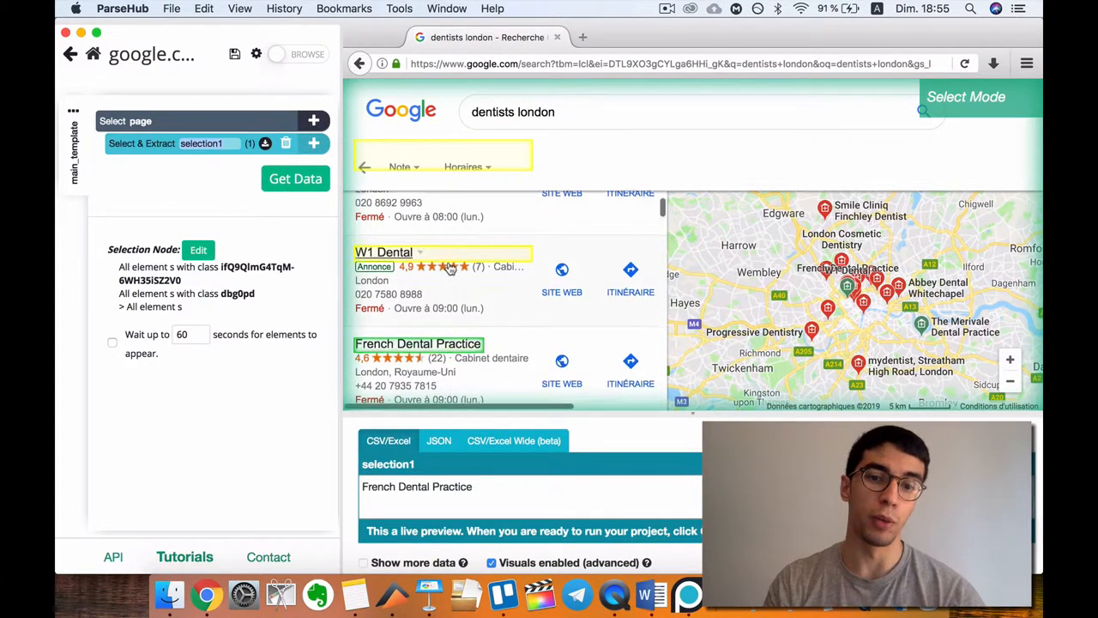
{"action": "left_click", "coordinate": [411, 324]}
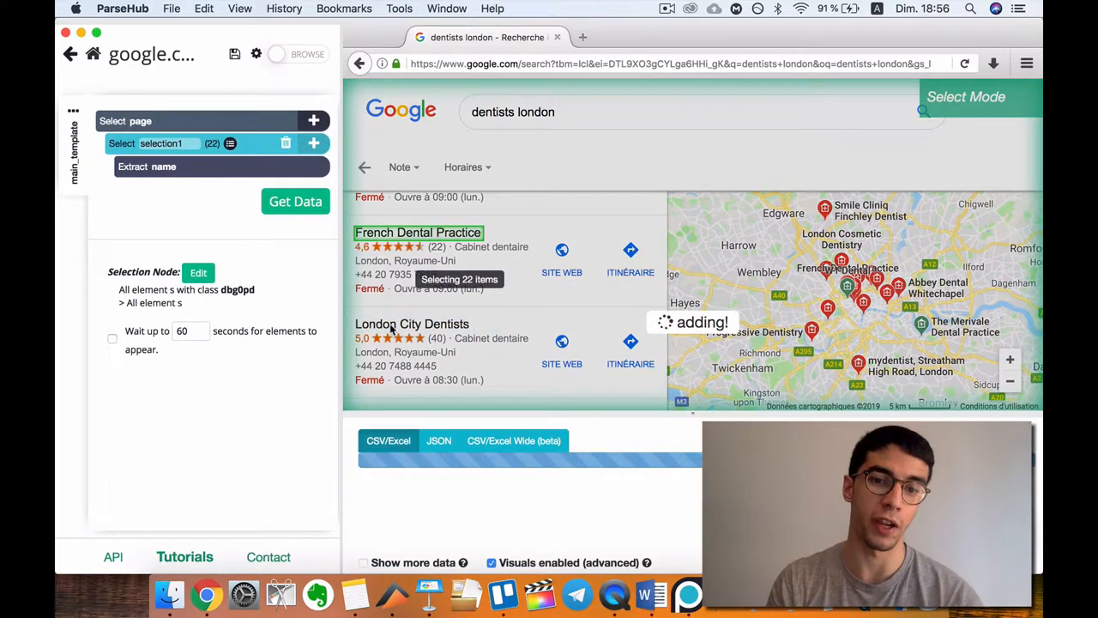
{"action": "mouse_move", "coordinate": [262, 404]}
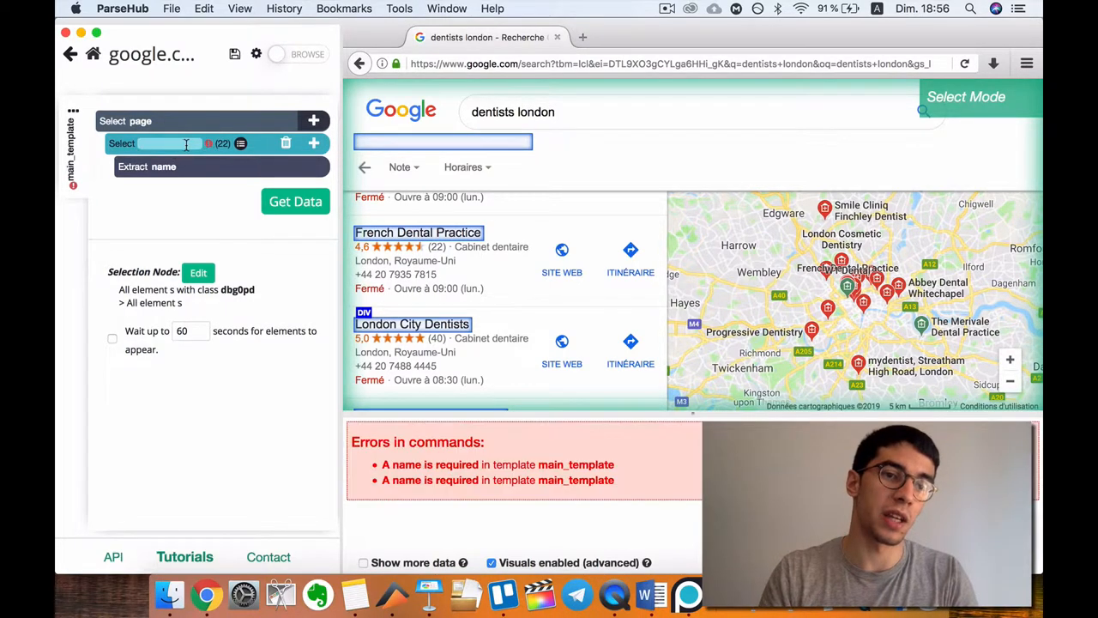
{"action": "type", "text": "Listing_name"}
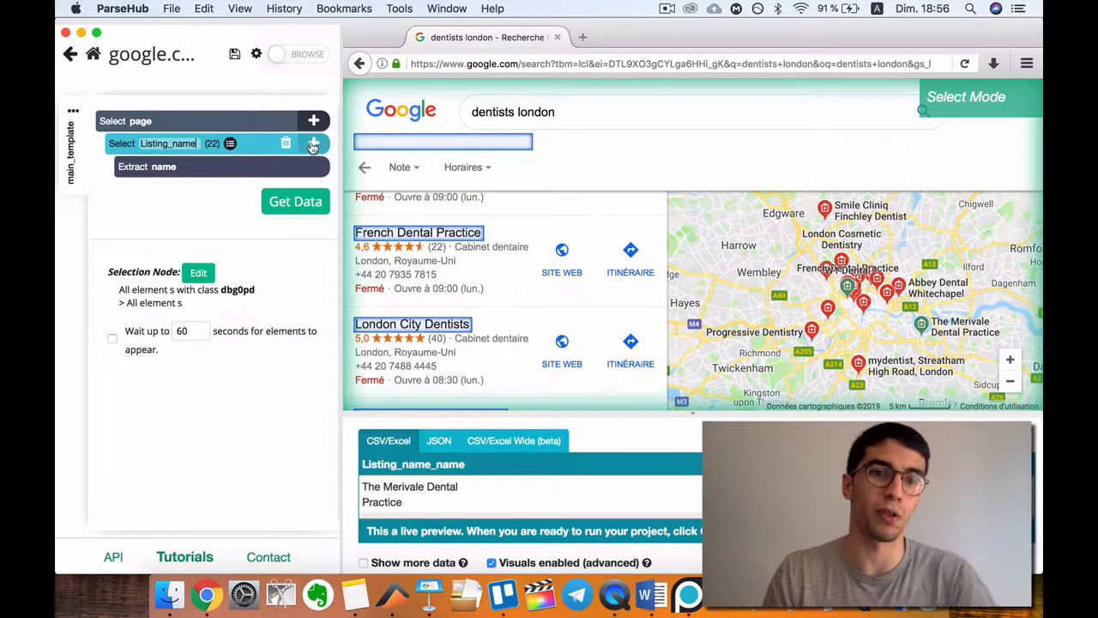
- Add a Relative Select under Listing_name linking each listing name to its phone number
{"action": "left_click", "coordinate": [314, 143]}
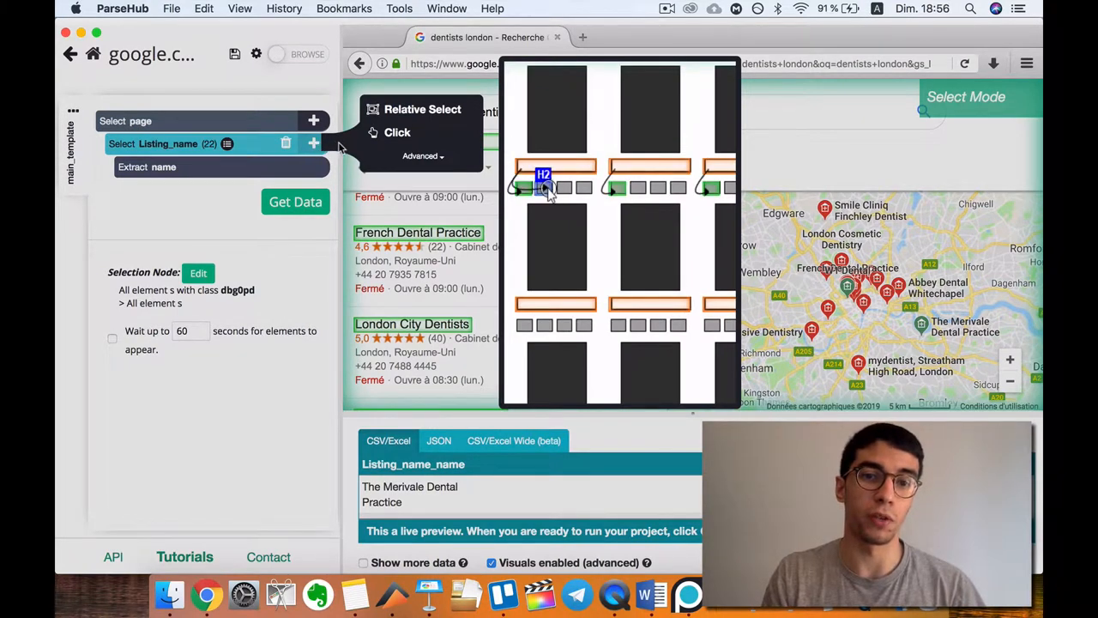
{"action": "mouse_move", "coordinate": [412, 109]}
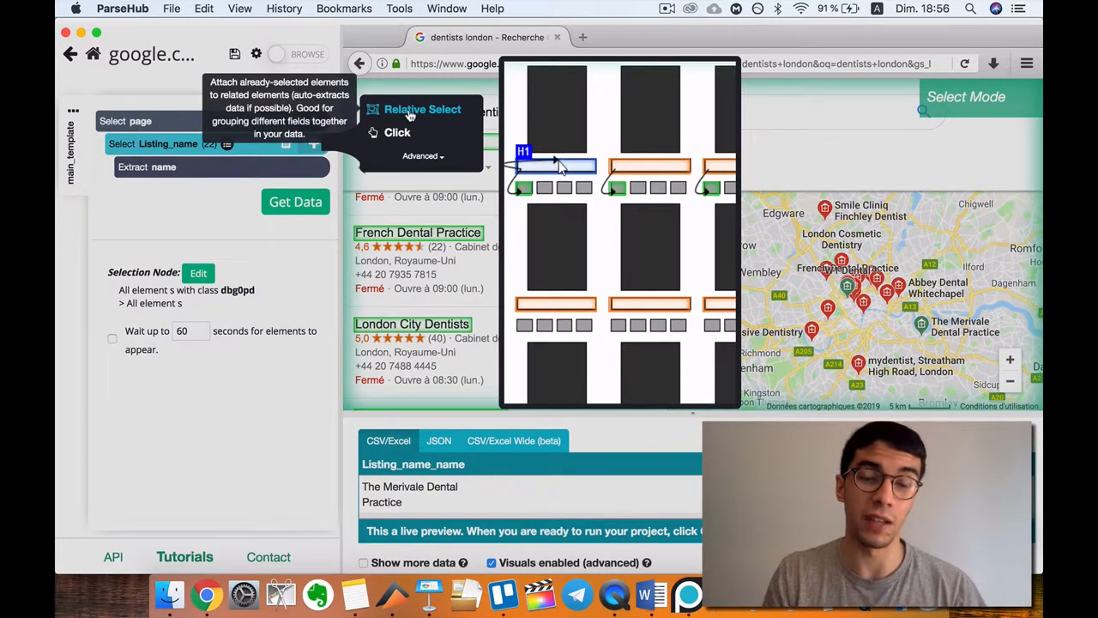
{"action": "left_click", "coordinate": [422, 109]}
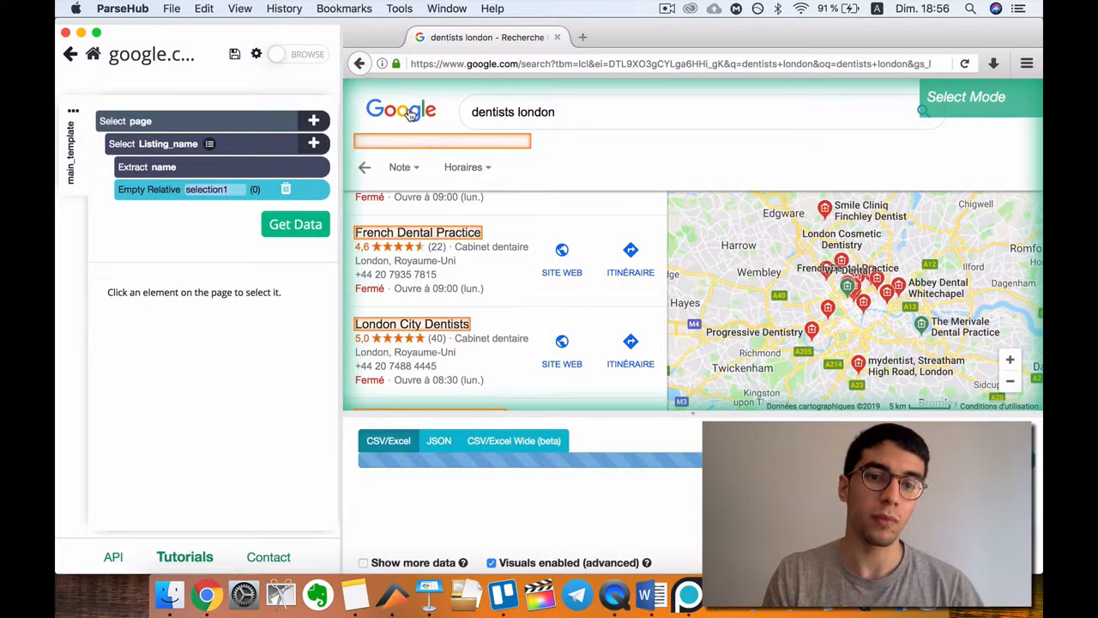
{"action": "left_click", "coordinate": [418, 232]}
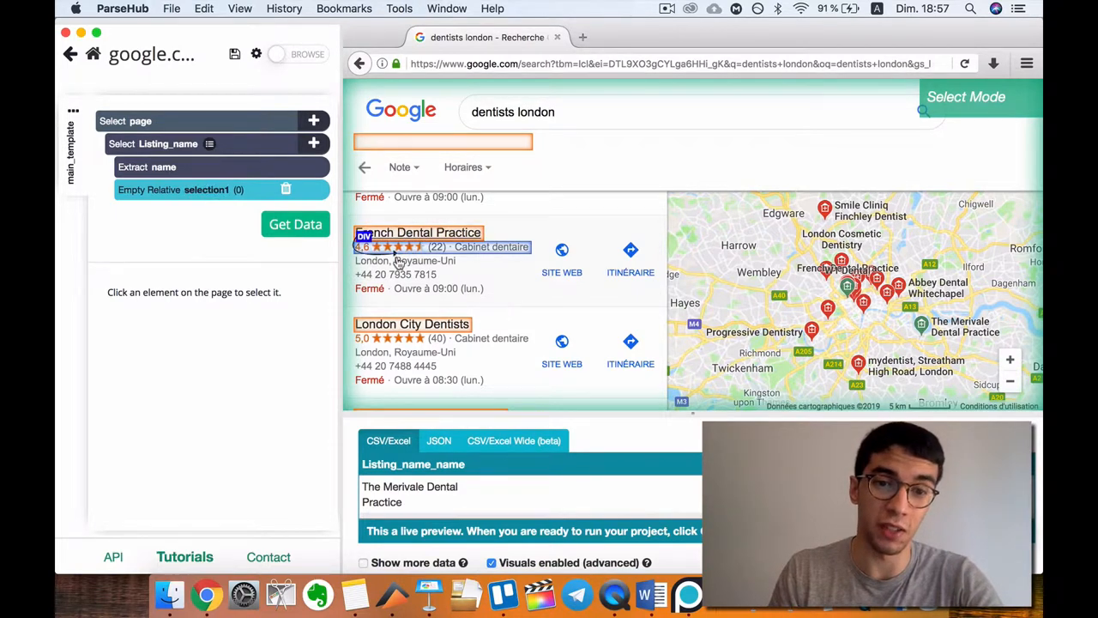
{"action": "left_click", "coordinate": [396, 274]}
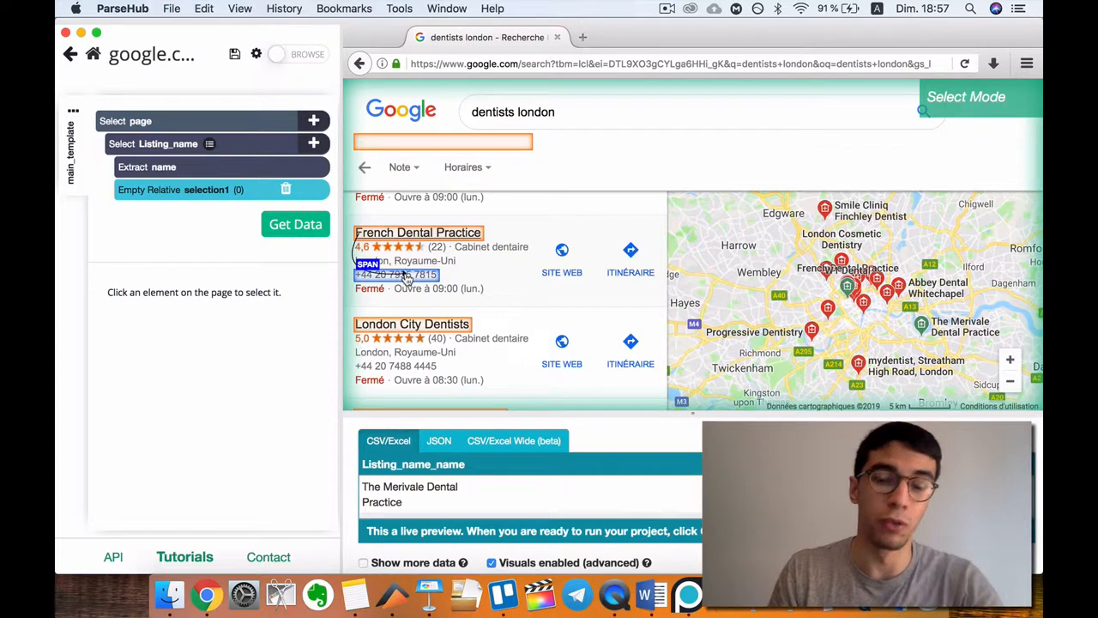
{"action": "left_click", "coordinate": [395, 274]}
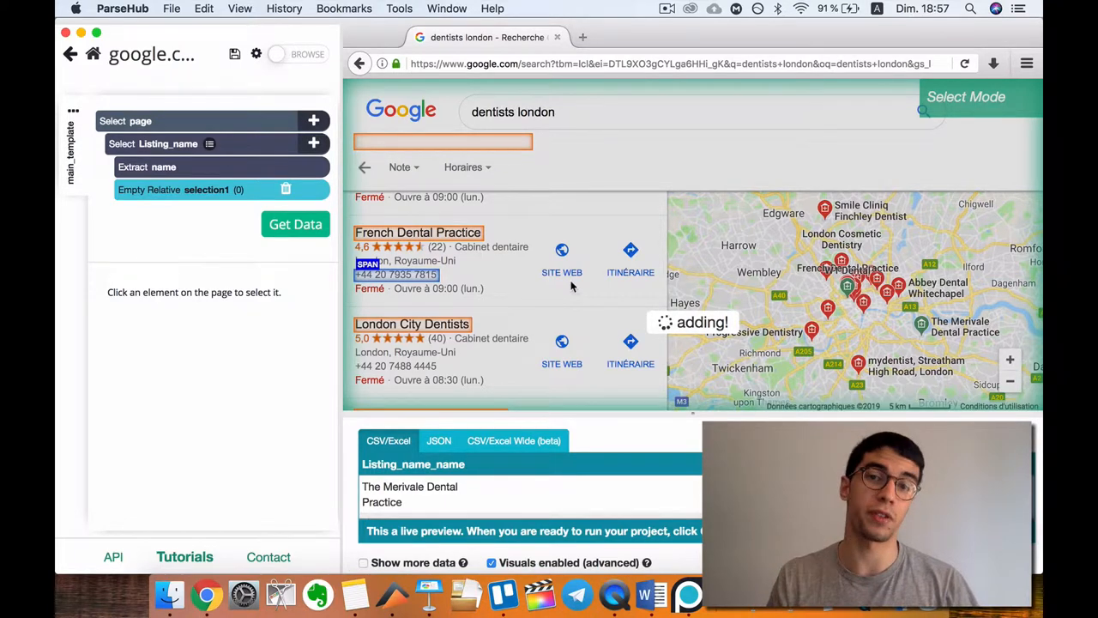
{"action": "mouse_move", "coordinate": [568, 281]}
{"action": "type", "text": "Phone"}
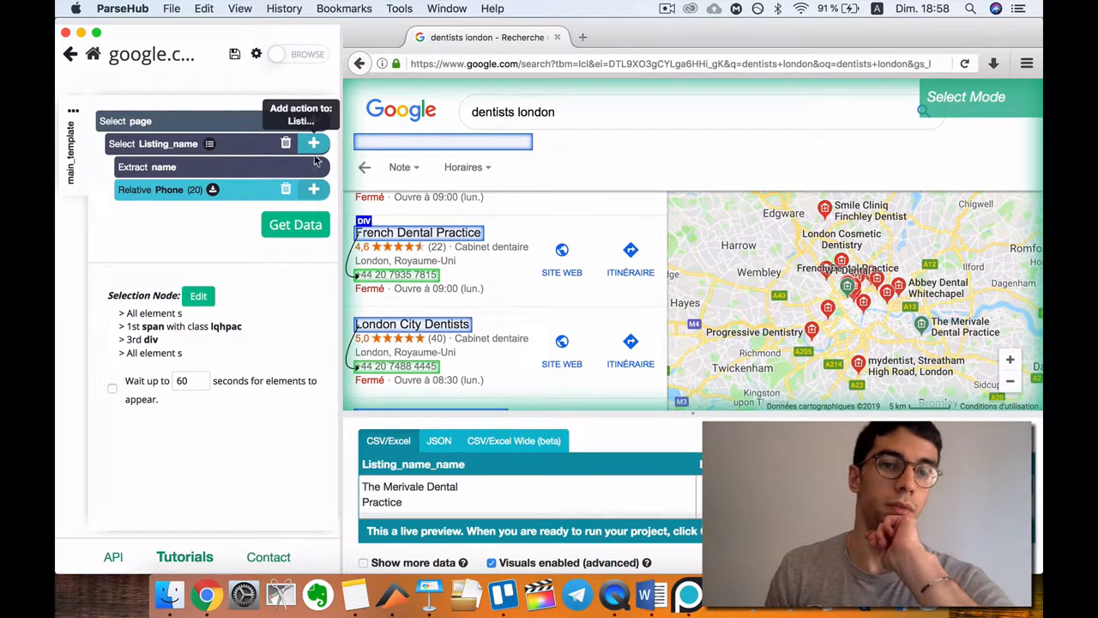
- Add a second Relative Select linking each listing name to its SITE WEB link
{"action": "left_click", "coordinate": [314, 143]}
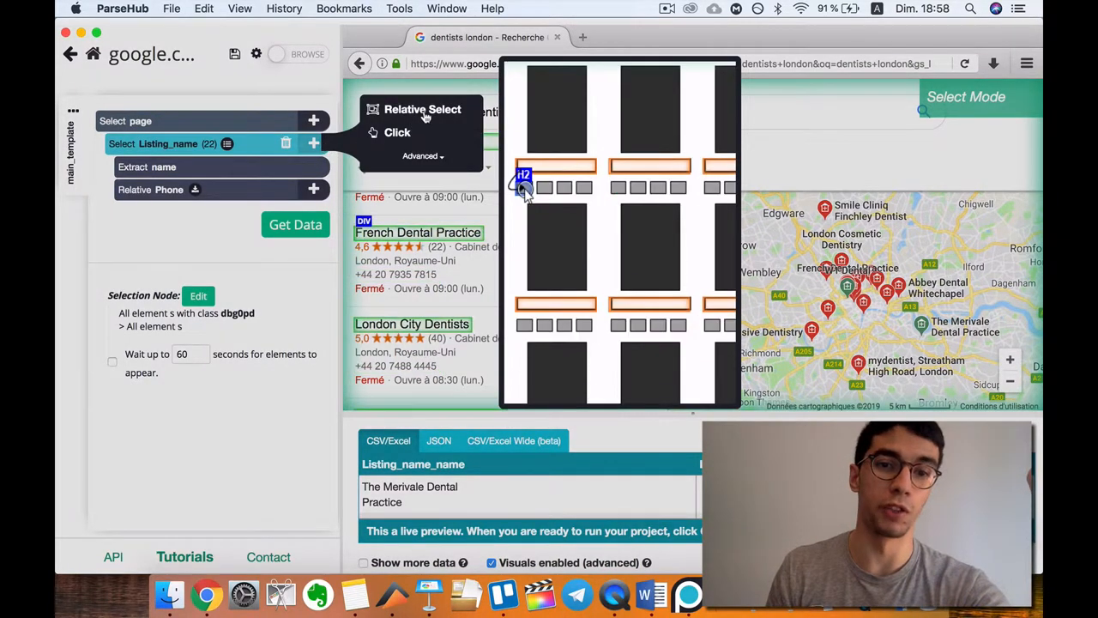
{"action": "mouse_move", "coordinate": [422, 108]}
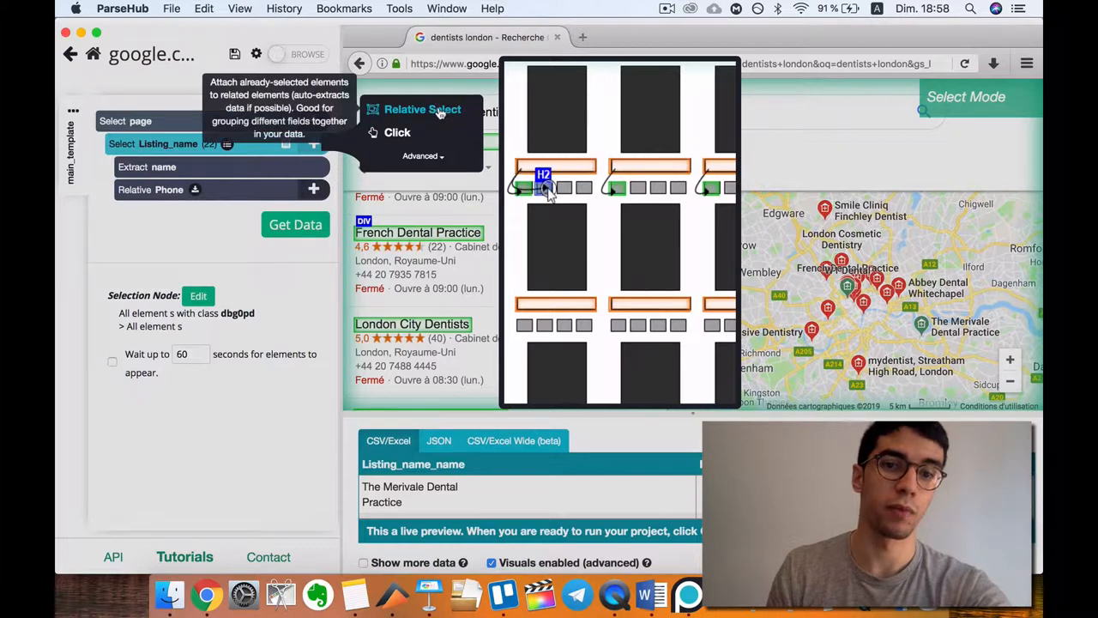
{"action": "mouse_move", "coordinate": [515, 184]}
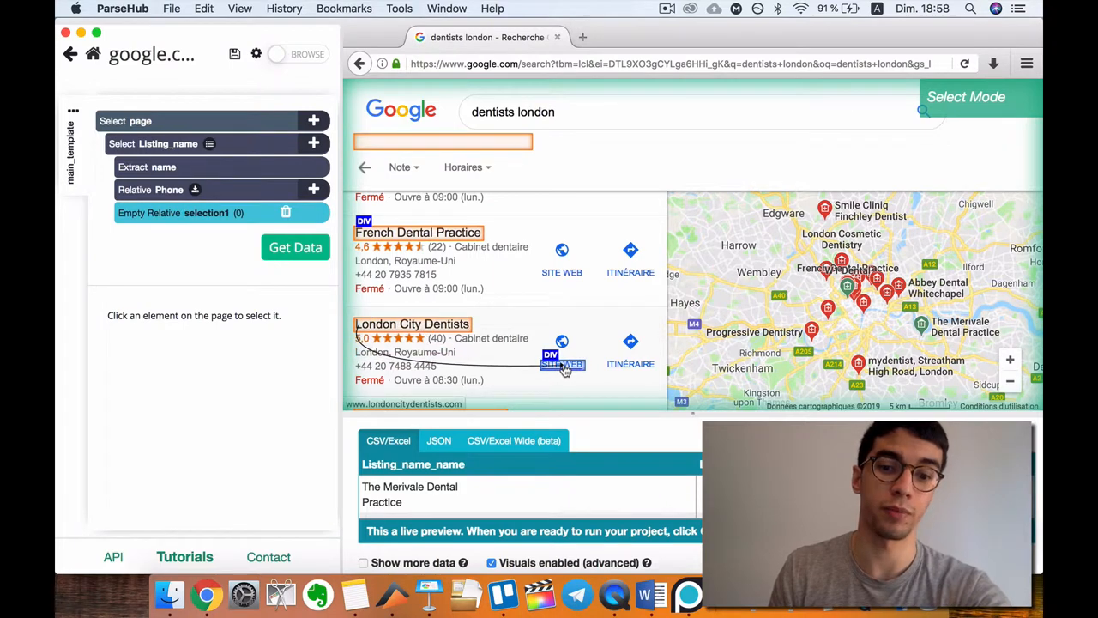
{"action": "left_click", "coordinate": [562, 363]}
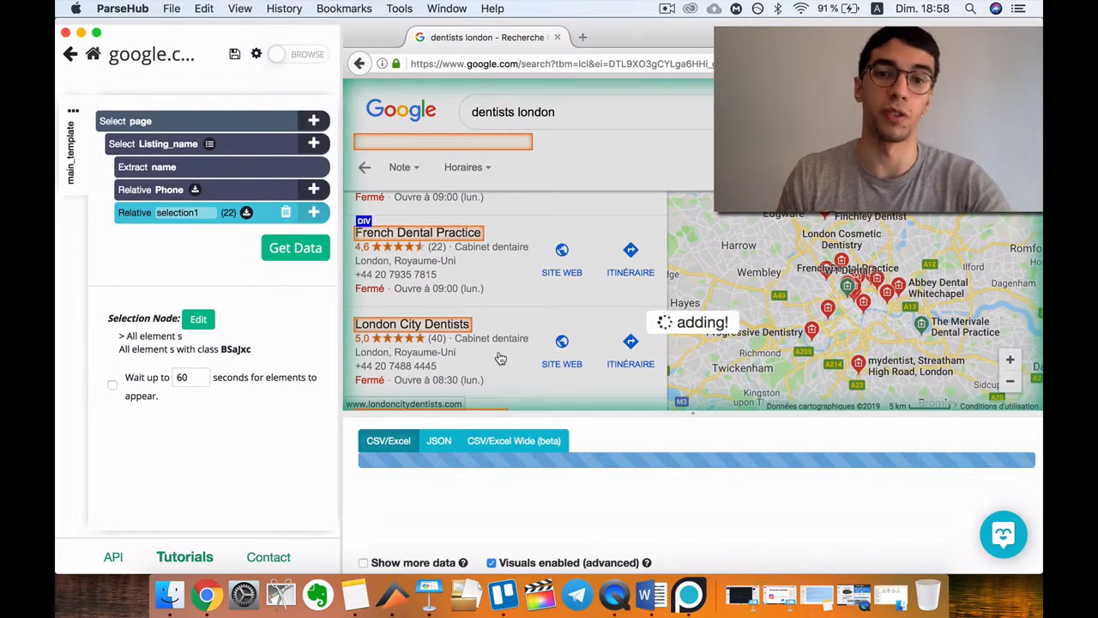
{"action": "mouse_move", "coordinate": [436, 367]}
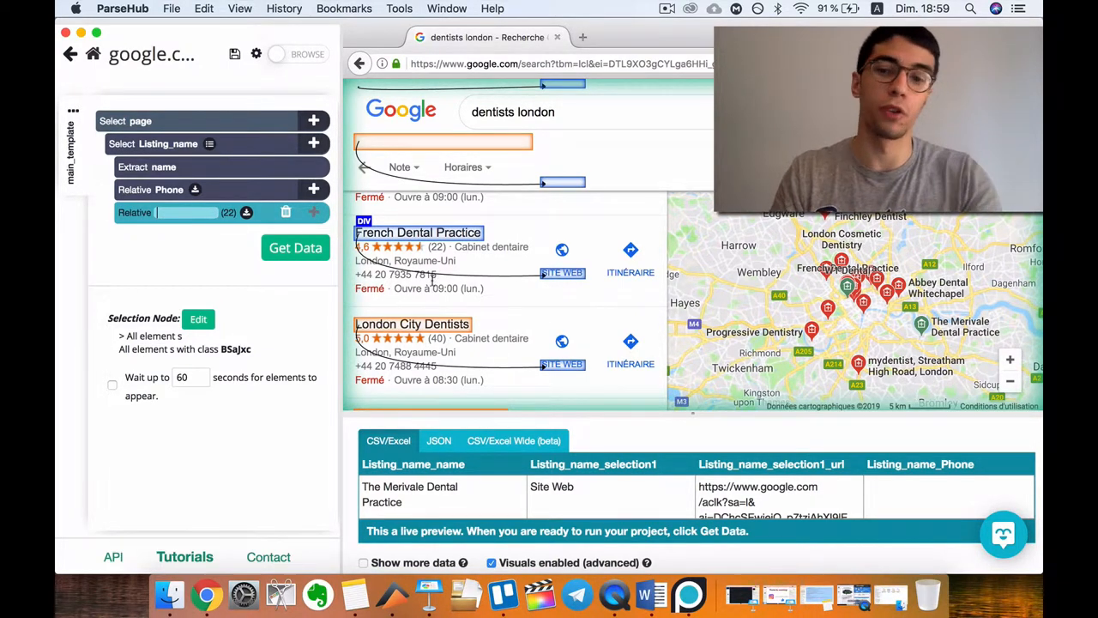
- Rename the 22-link relative selection from selection1 to Website
{"action": "type", "text": "Address"}
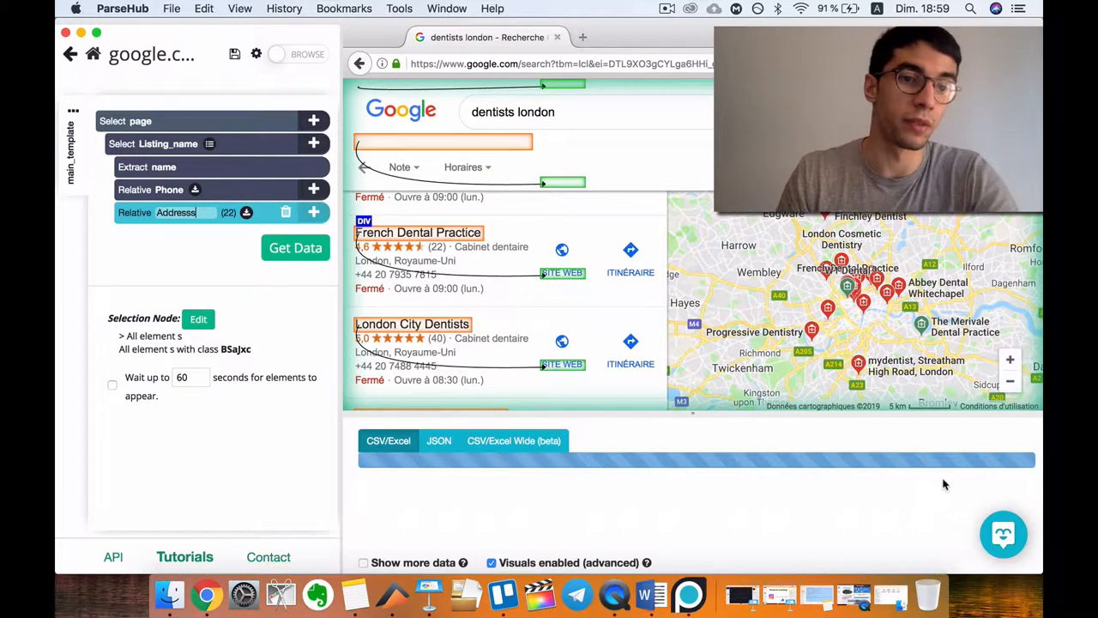
{"action": "left_click", "coordinate": [295, 247]}
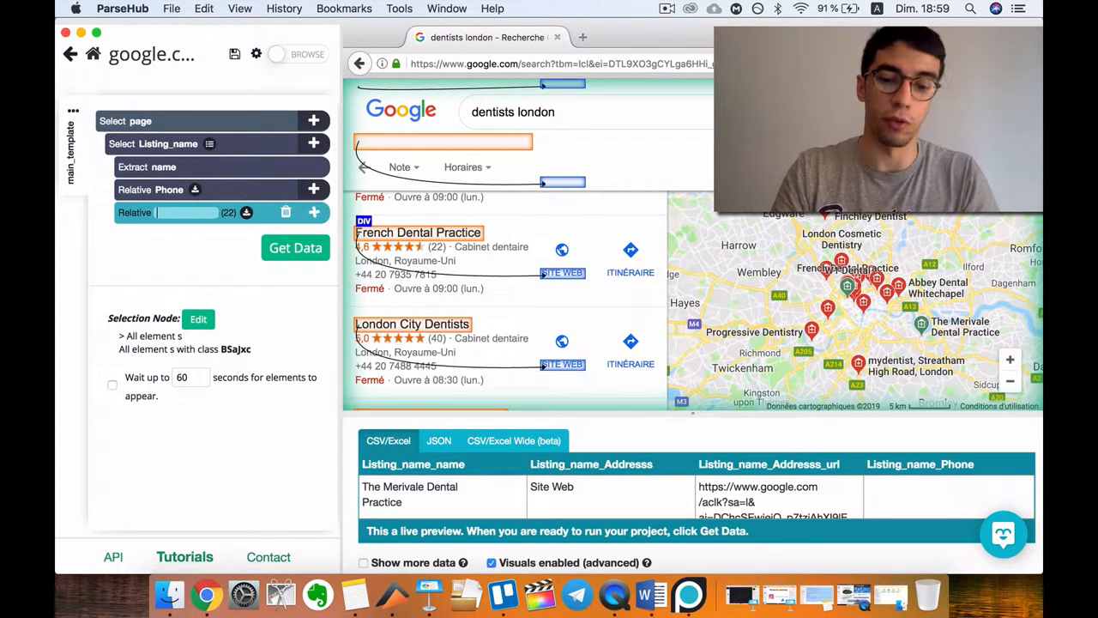
{"action": "type", "text": "Website"}
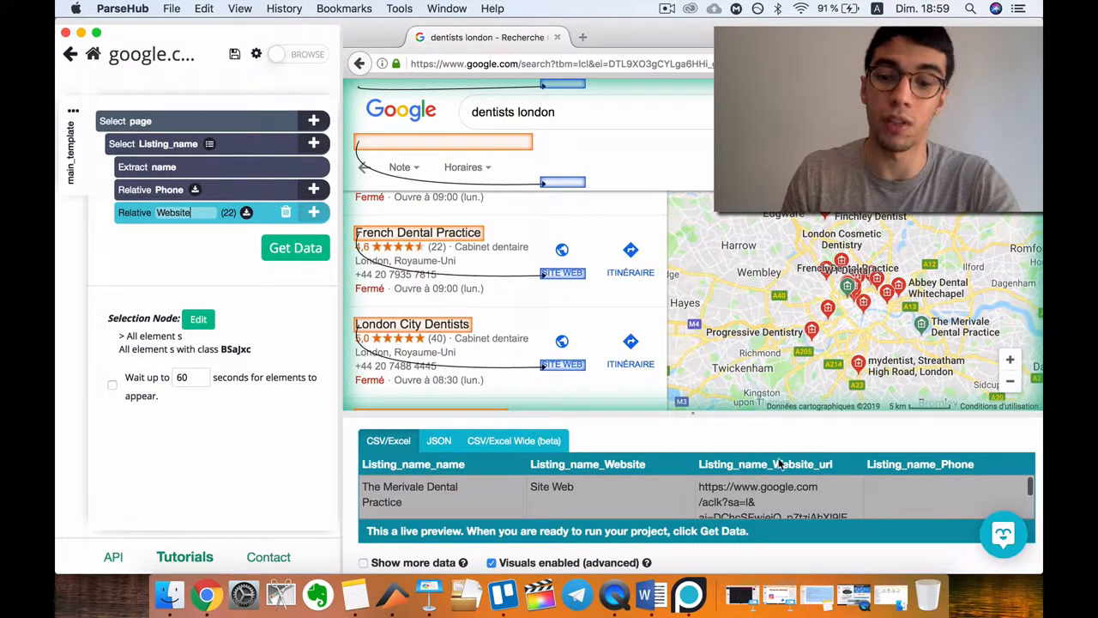
{"action": "mouse_move", "coordinate": [221, 260]}
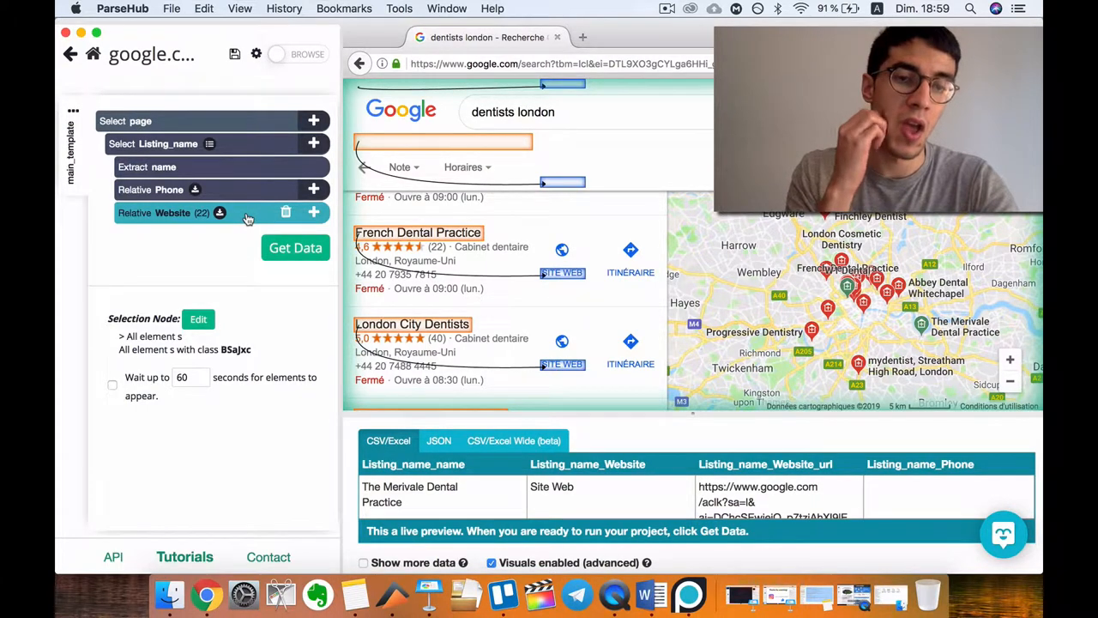
{"action": "mouse_move", "coordinate": [238, 214]}
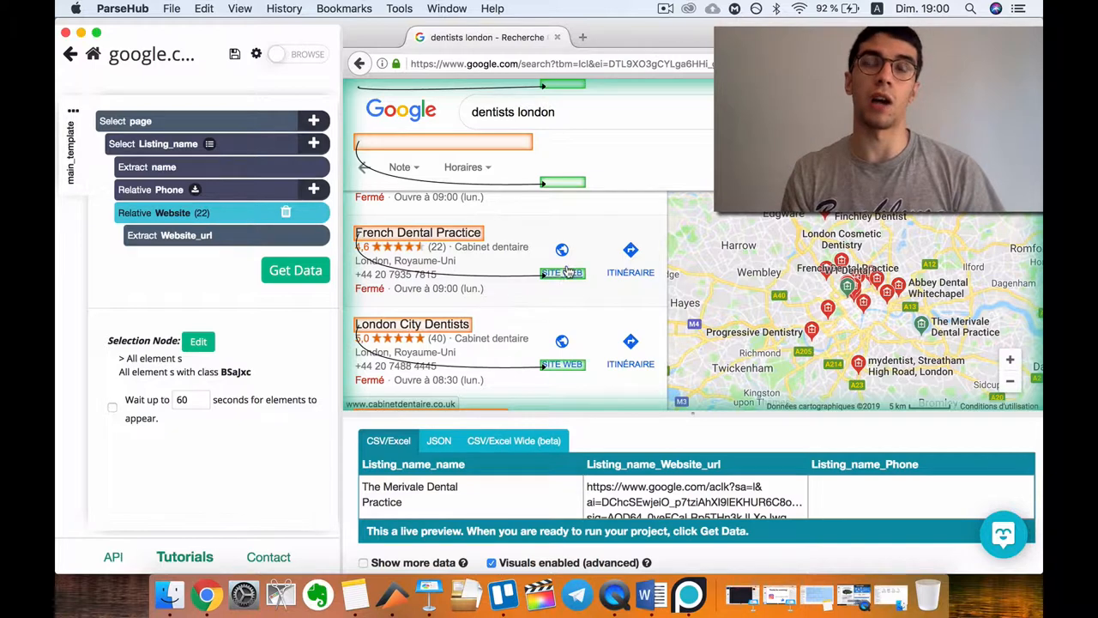
{"action": "mouse_move", "coordinate": [561, 273]}
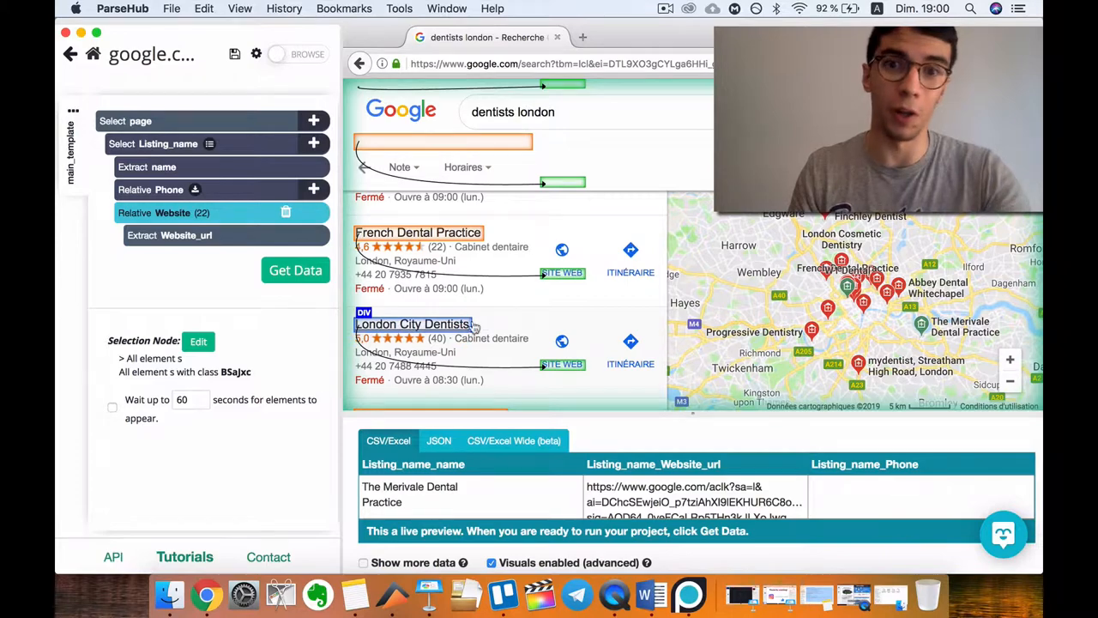
- Scroll the results page down to the pagination page numbers
{"action": "scroll", "scroll_direction": "down", "scroll_amount": 3}
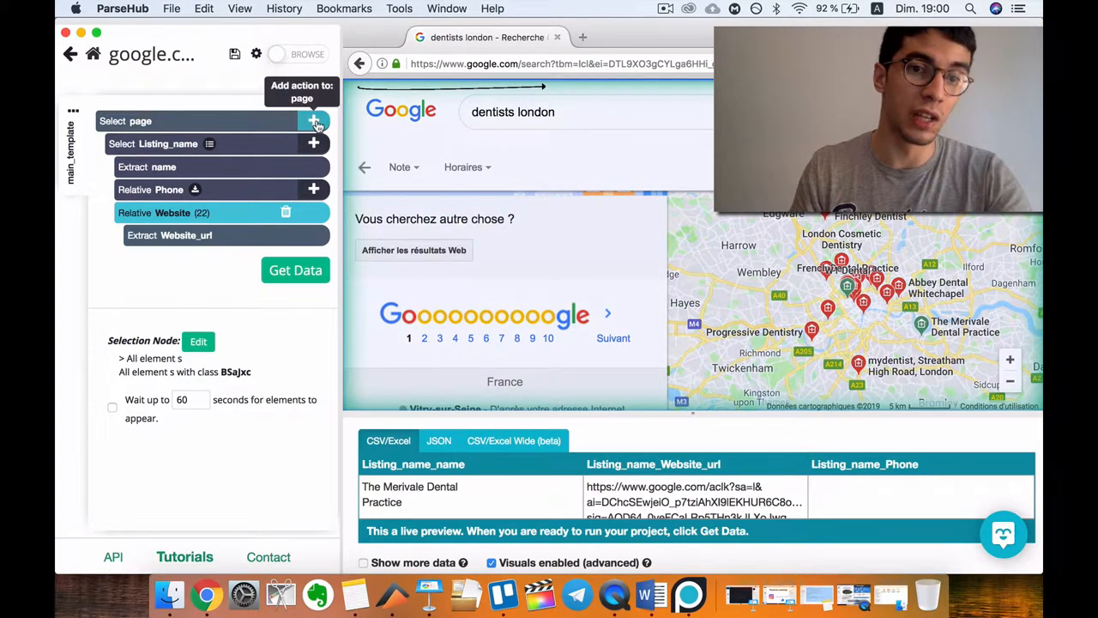
- Add a page-level selection of the Suivant next-page link named NextButton
{"action": "left_click", "coordinate": [314, 120]}
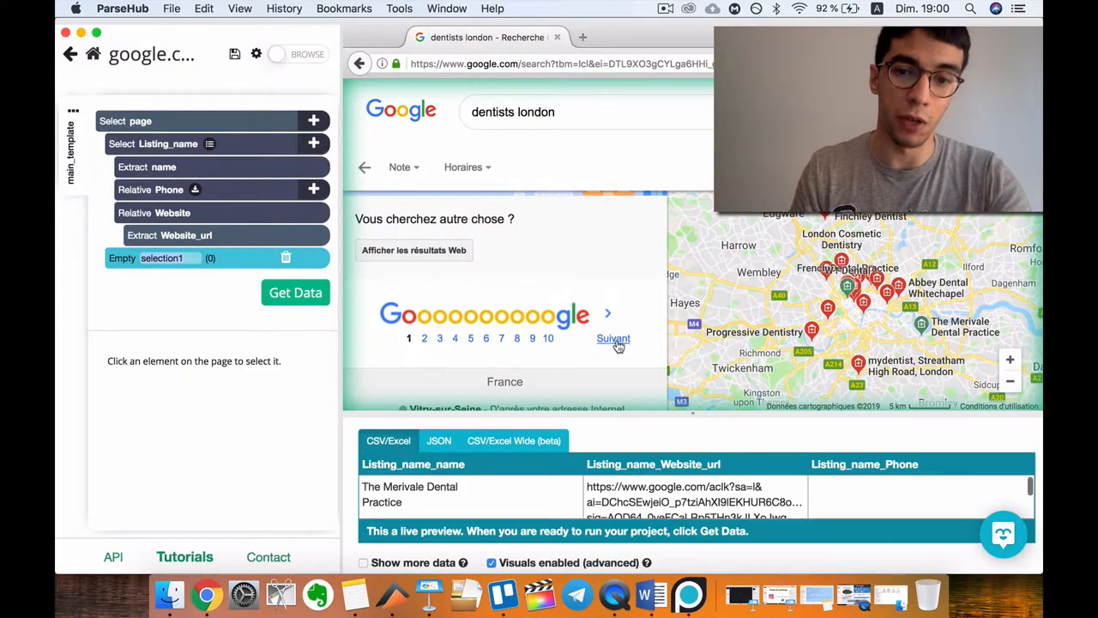
{"action": "left_click", "coordinate": [613, 338]}
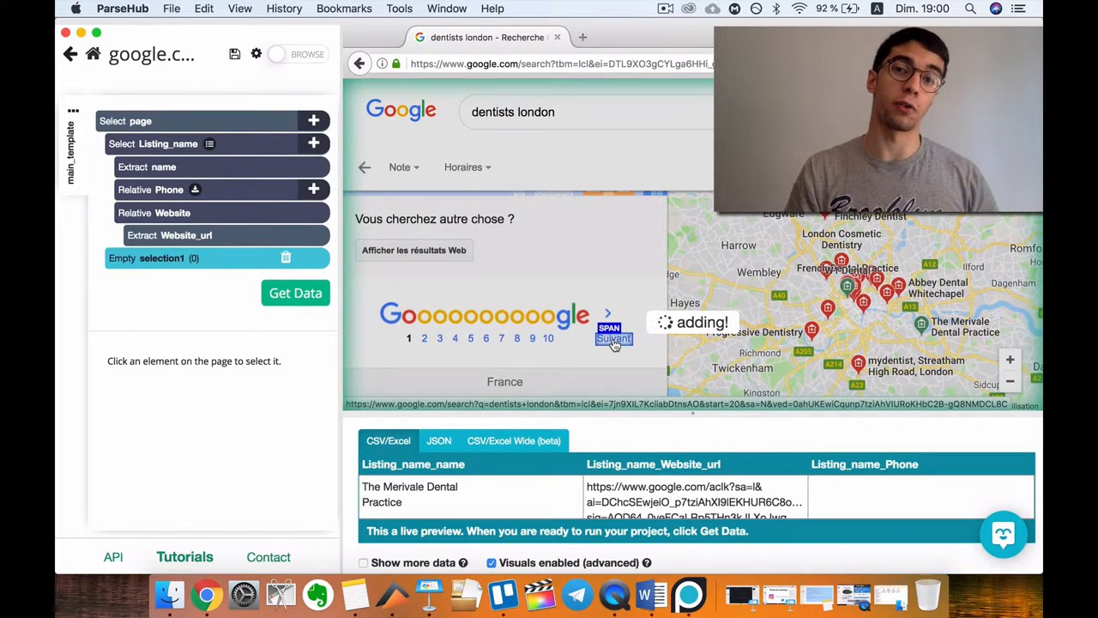
{"action": "left_click", "coordinate": [614, 338]}
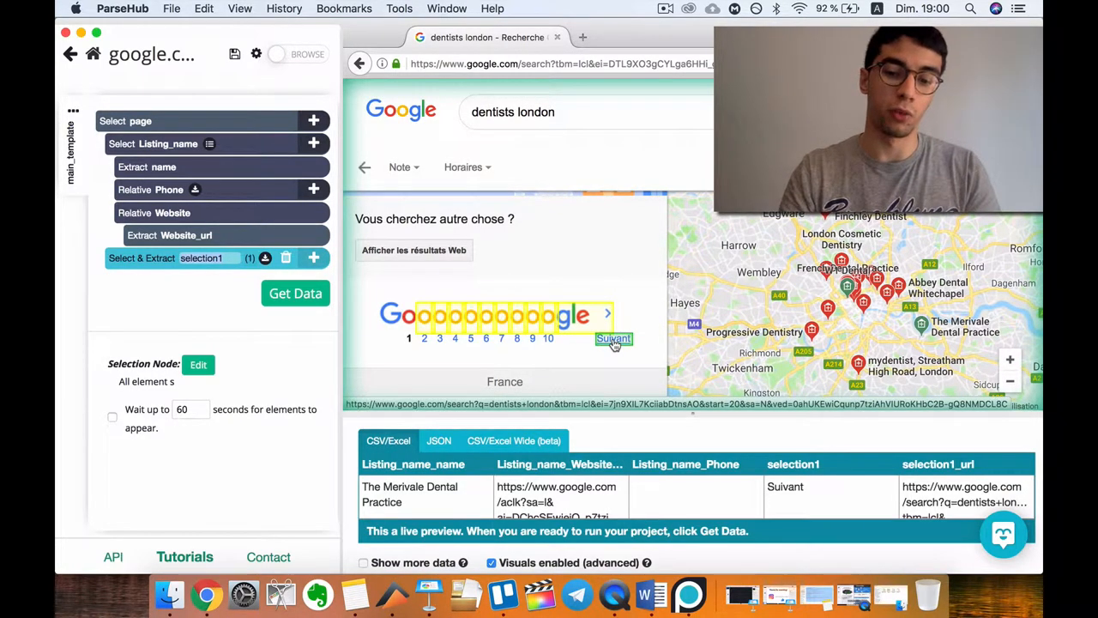
{"action": "type", "text": "Next"}
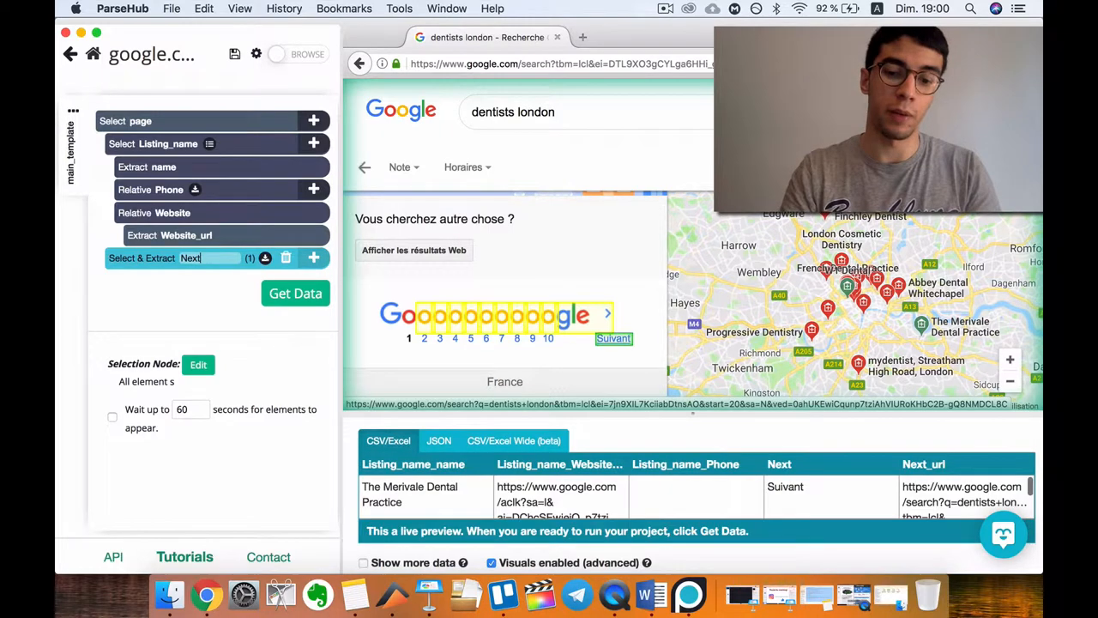
{"action": "type", "text": "Button"}
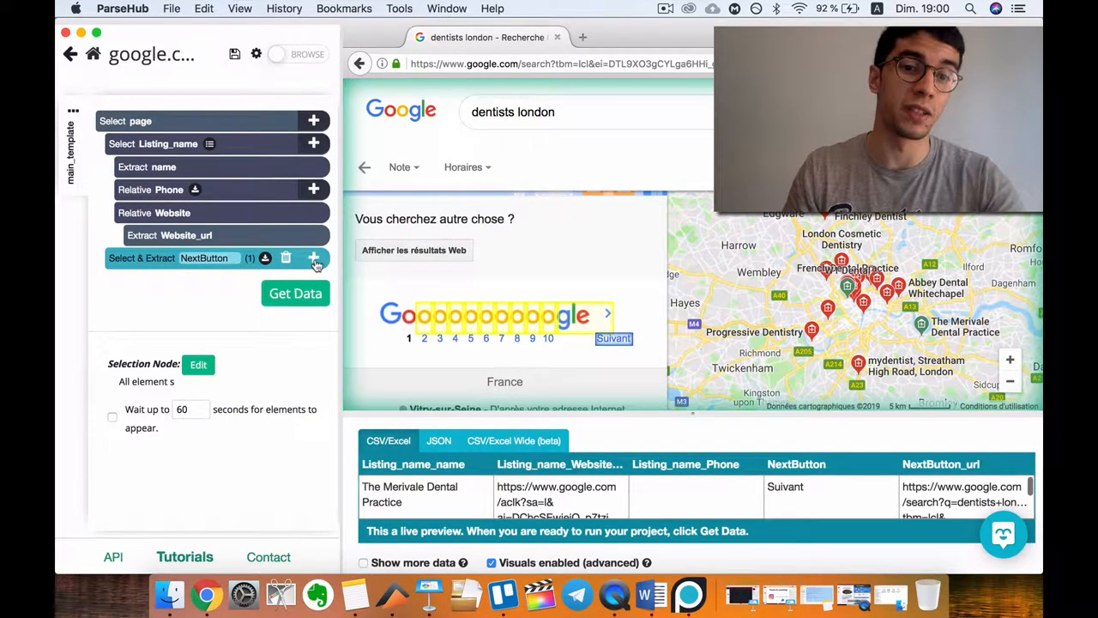
- Add a Click action on NextButton for the Suivant link, rerunning main_template on each page
{"action": "left_click", "coordinate": [314, 257]}
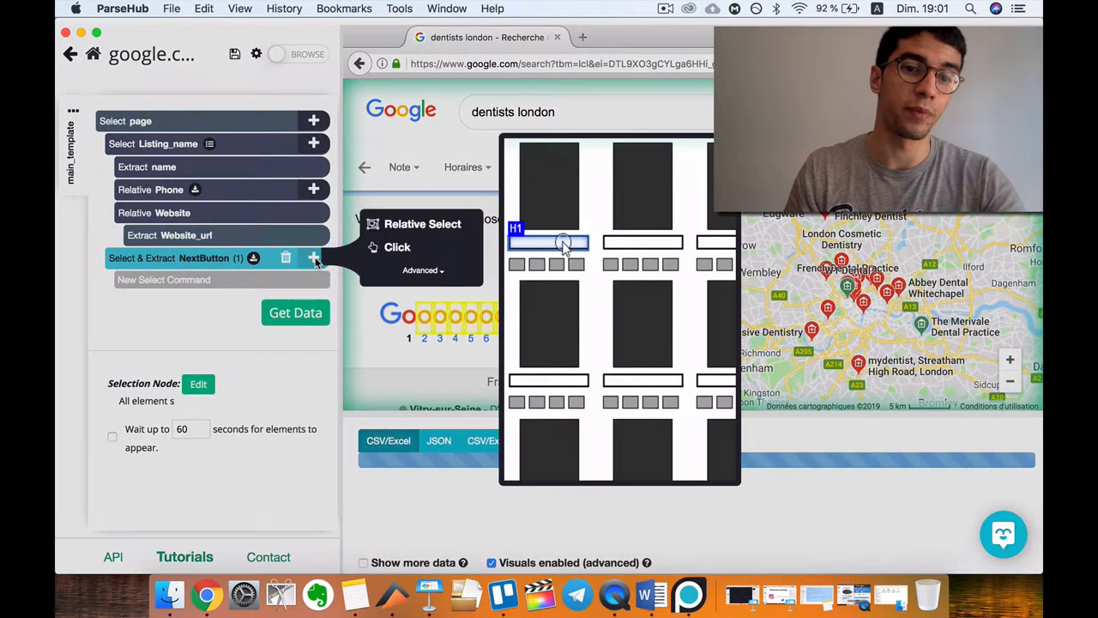
{"action": "left_click", "coordinate": [397, 247]}
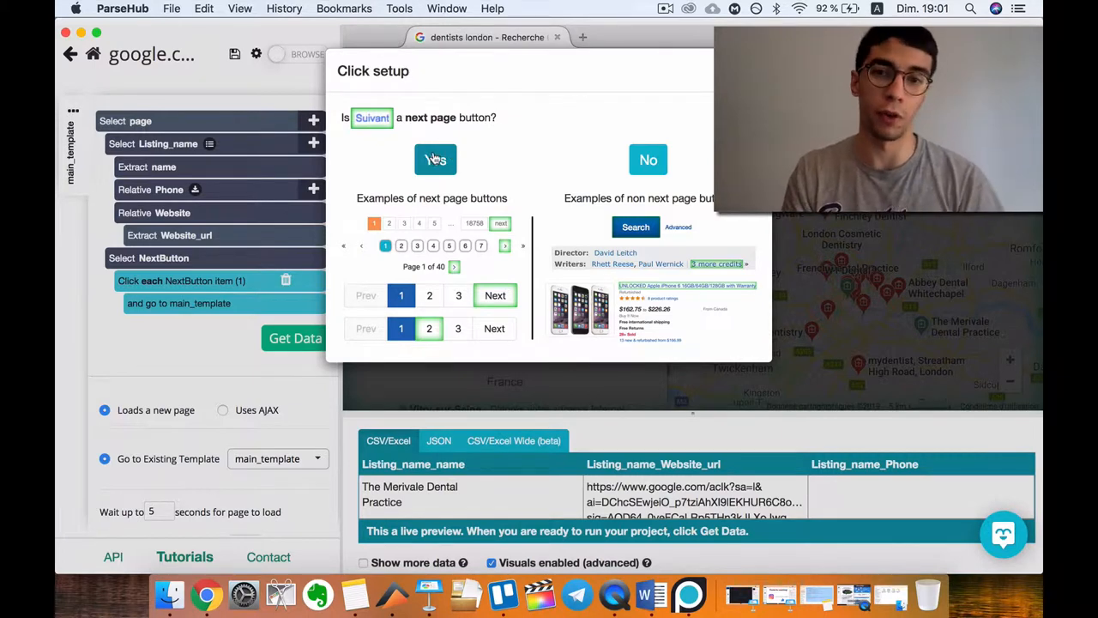
{"action": "mouse_move", "coordinate": [459, 155]}
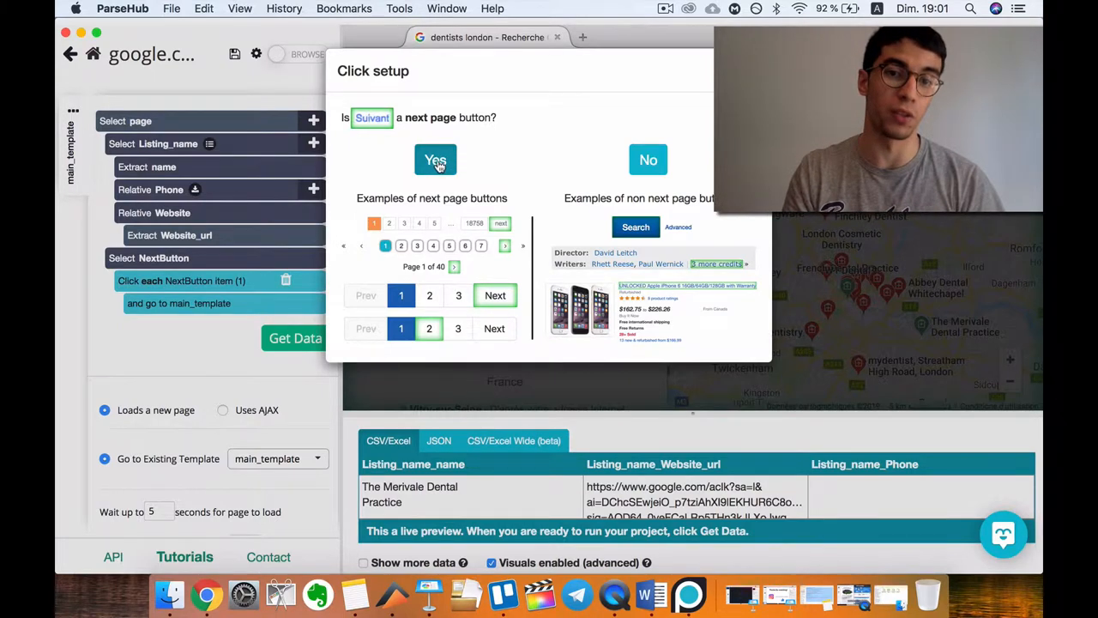
{"action": "left_click", "coordinate": [435, 160]}
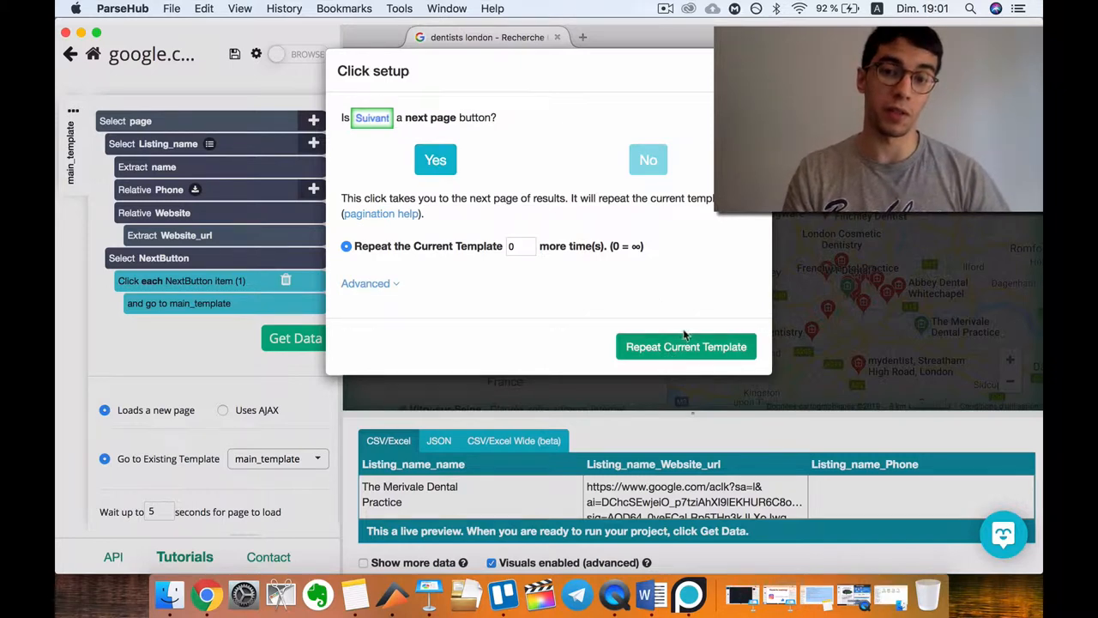
{"action": "left_click", "coordinate": [685, 346]}
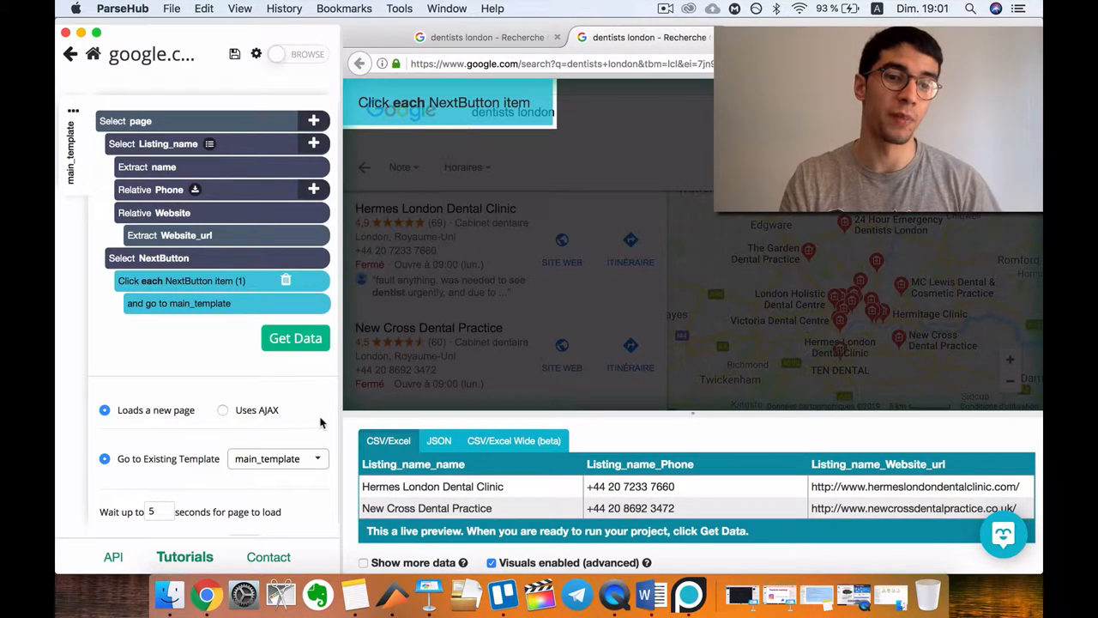
- Start a server run of the google.com project from Get Data
{"action": "left_click", "coordinate": [295, 337]}
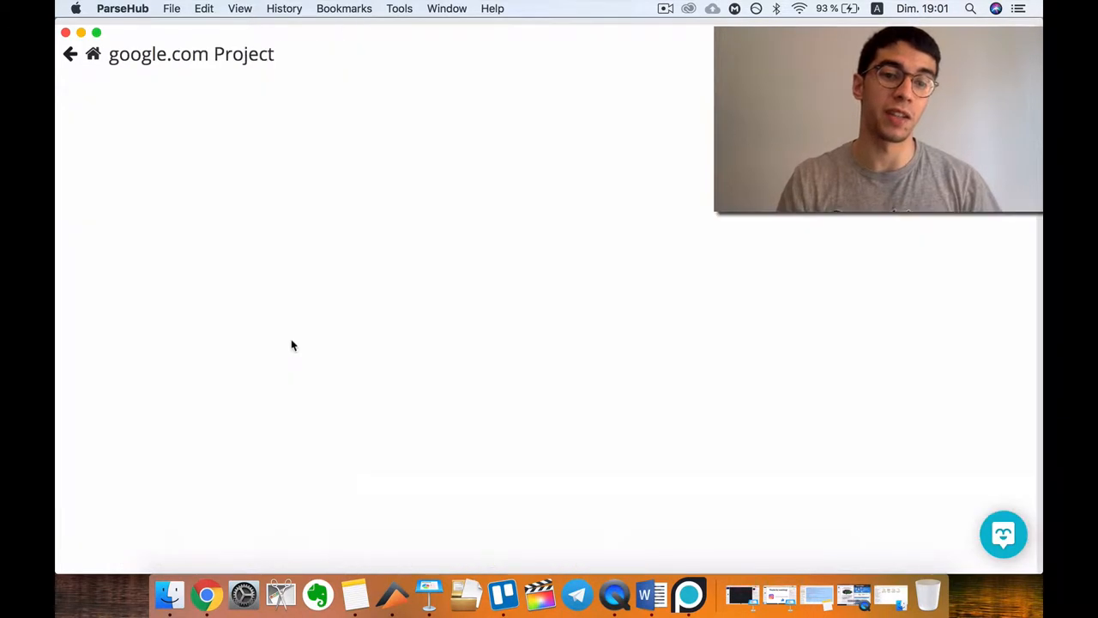
{"action": "mouse_move", "coordinate": [151, 114]}
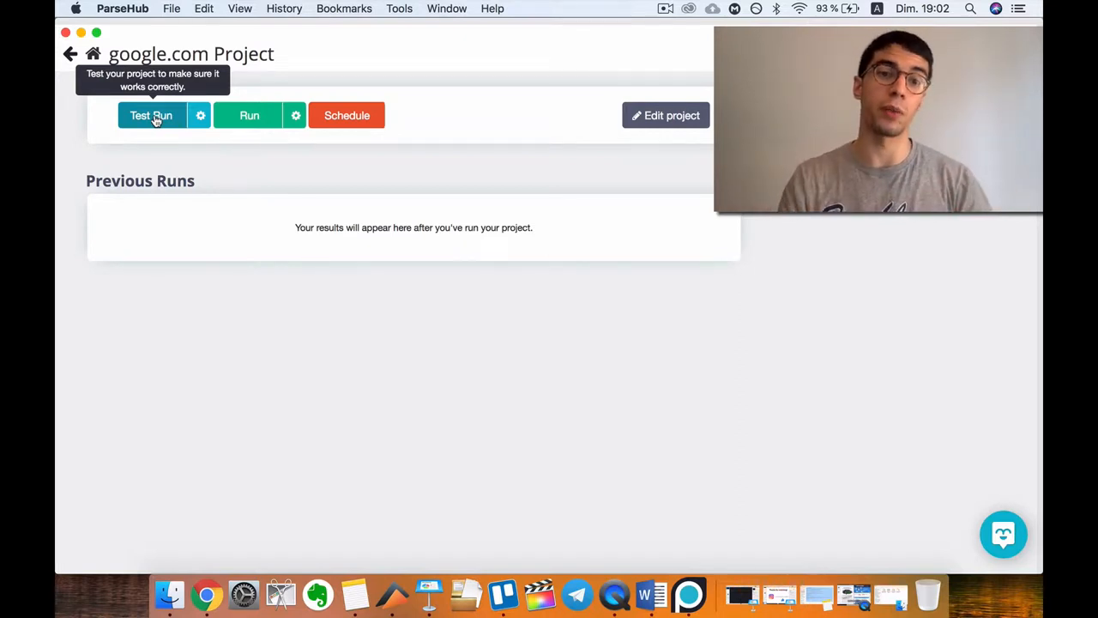
{"action": "mouse_move", "coordinate": [249, 115]}
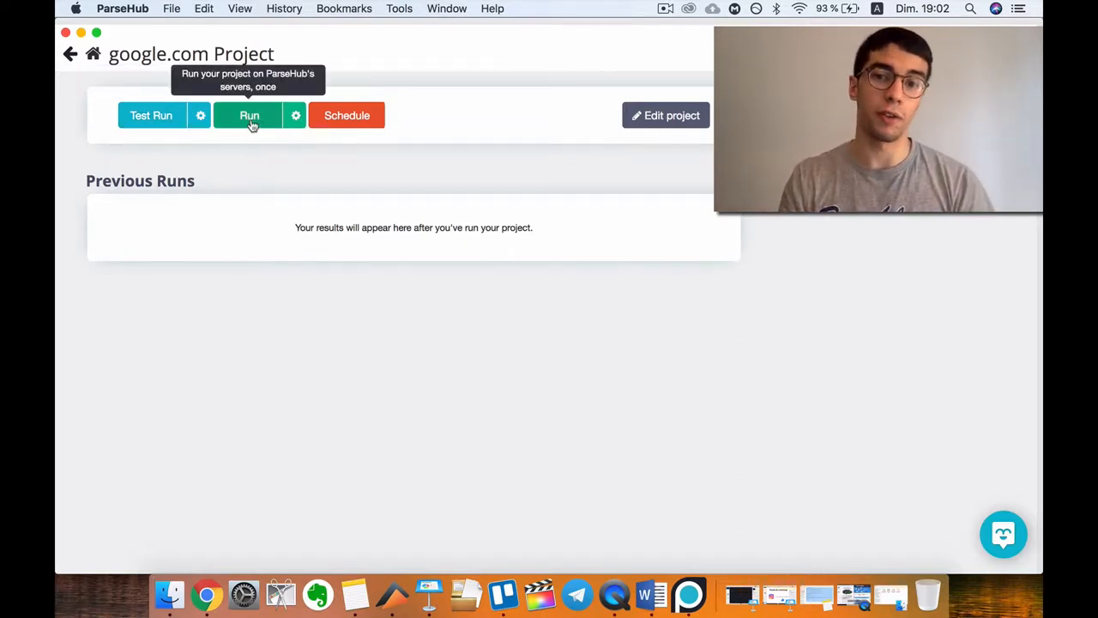
{"action": "mouse_move", "coordinate": [269, 92]}
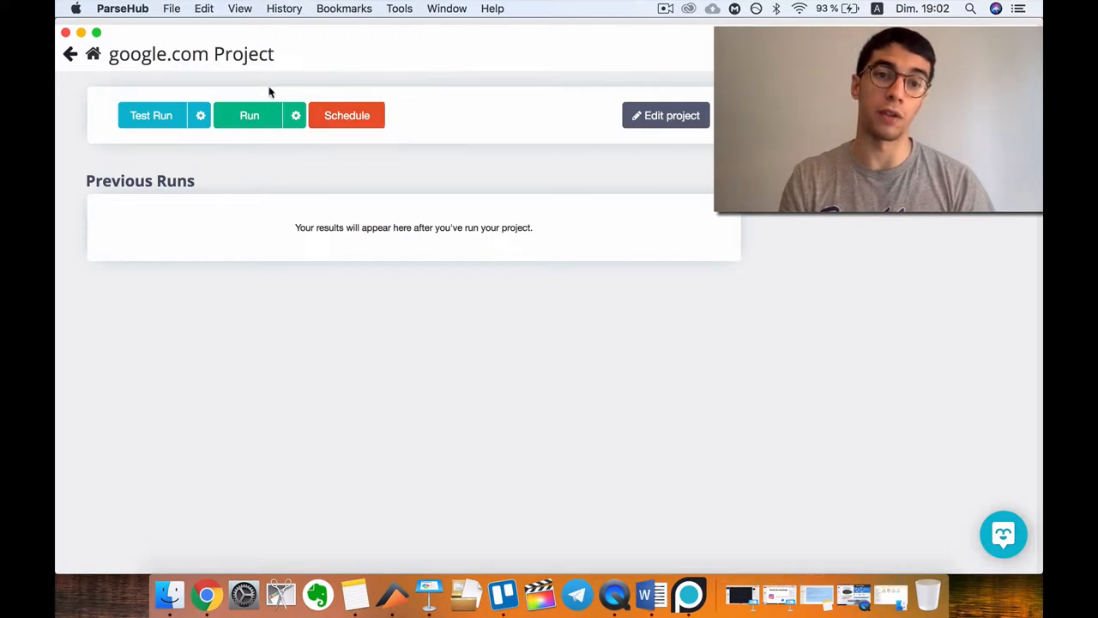
{"action": "mouse_move", "coordinate": [618, 203]}
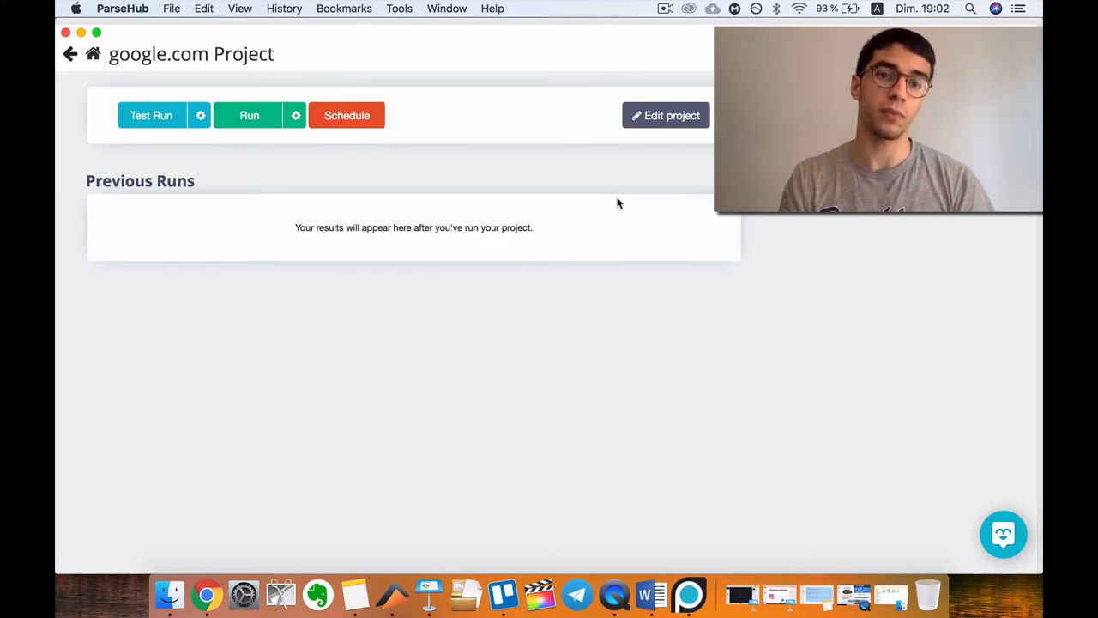
{"action": "left_click", "coordinate": [249, 115]}
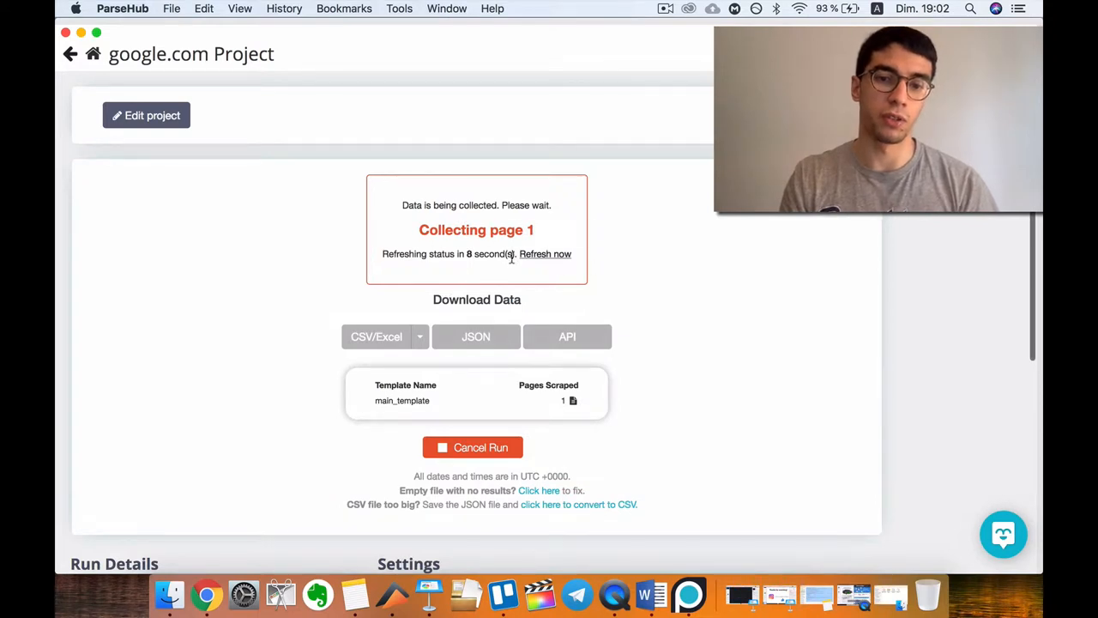
{"action": "mouse_move", "coordinate": [504, 219]}
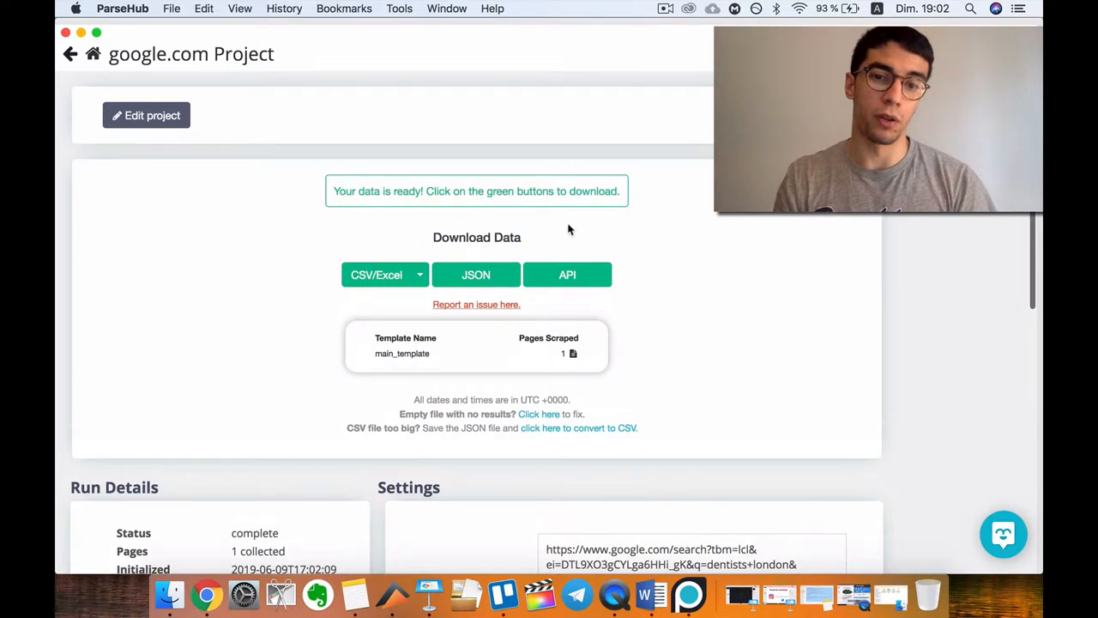
{"action": "mouse_move", "coordinate": [418, 240]}
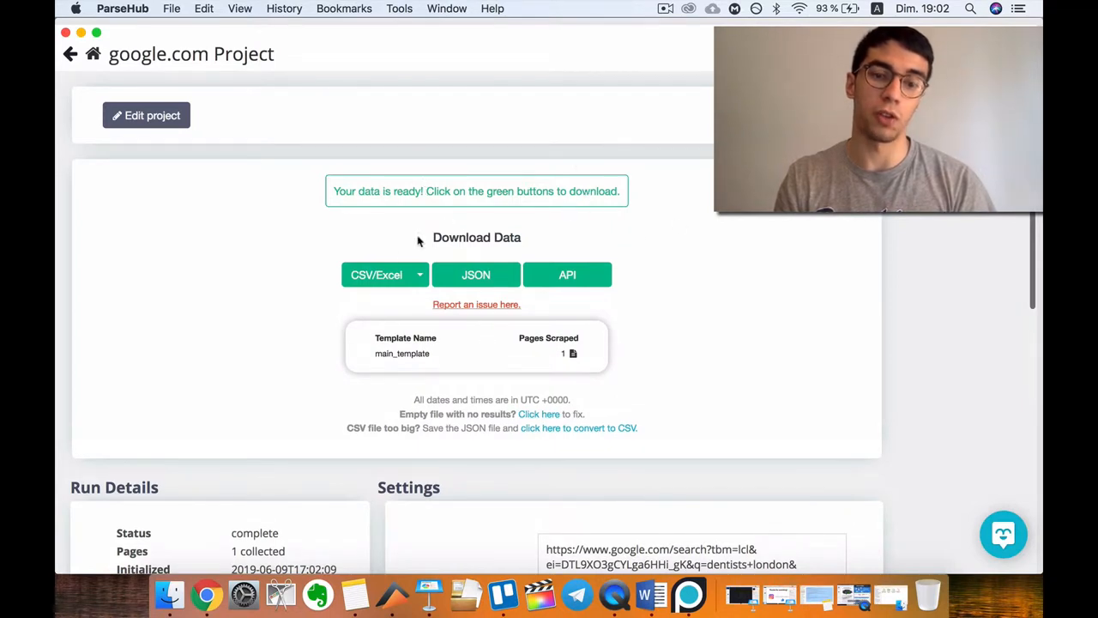